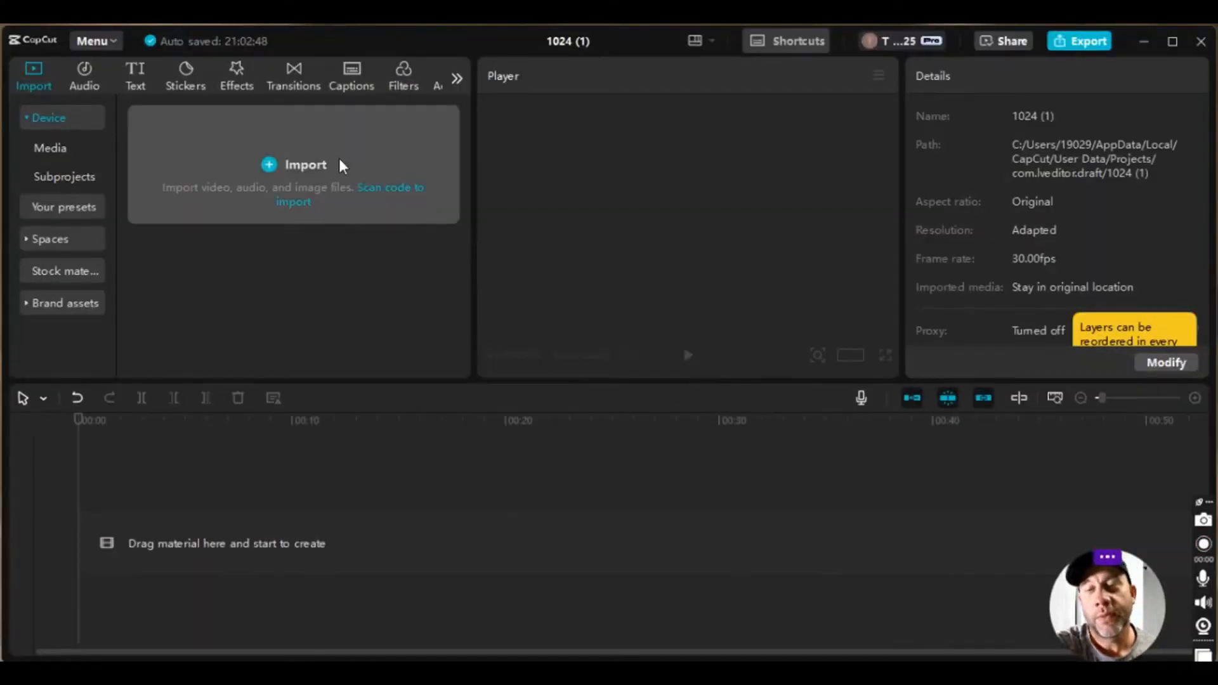
# - Import zoom123.mp4 so it lands in the media bin and on the main track
pyautogui.click(306, 164)
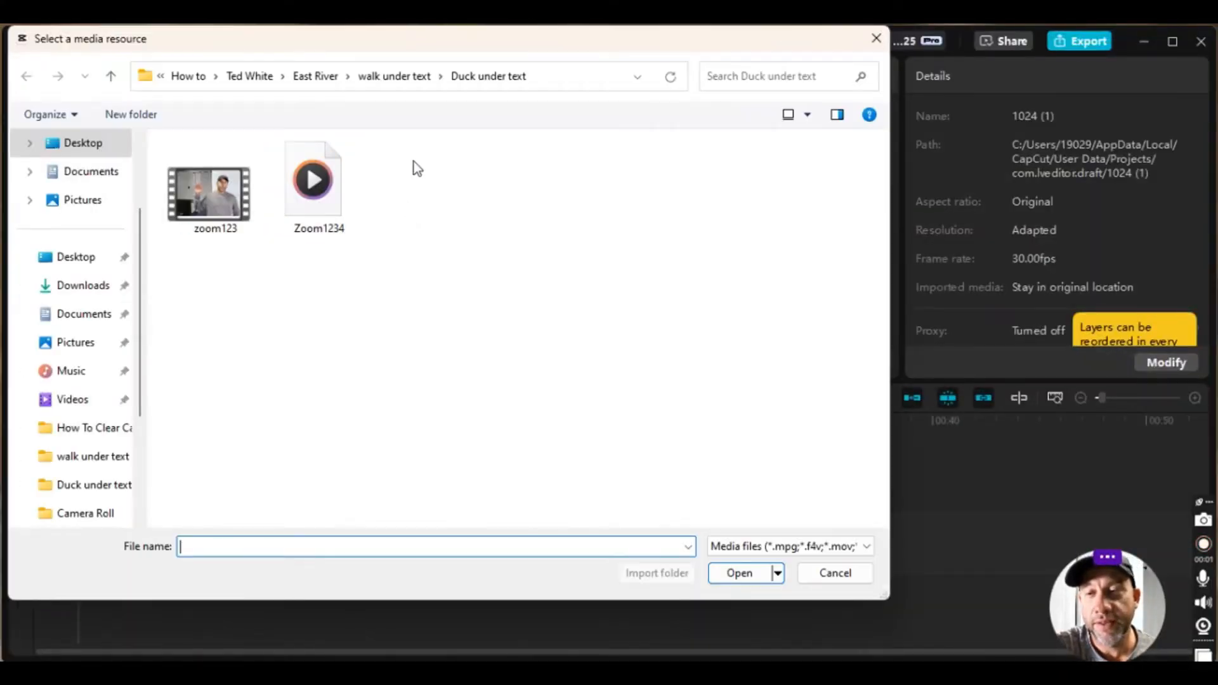
pyautogui.click(208, 187)
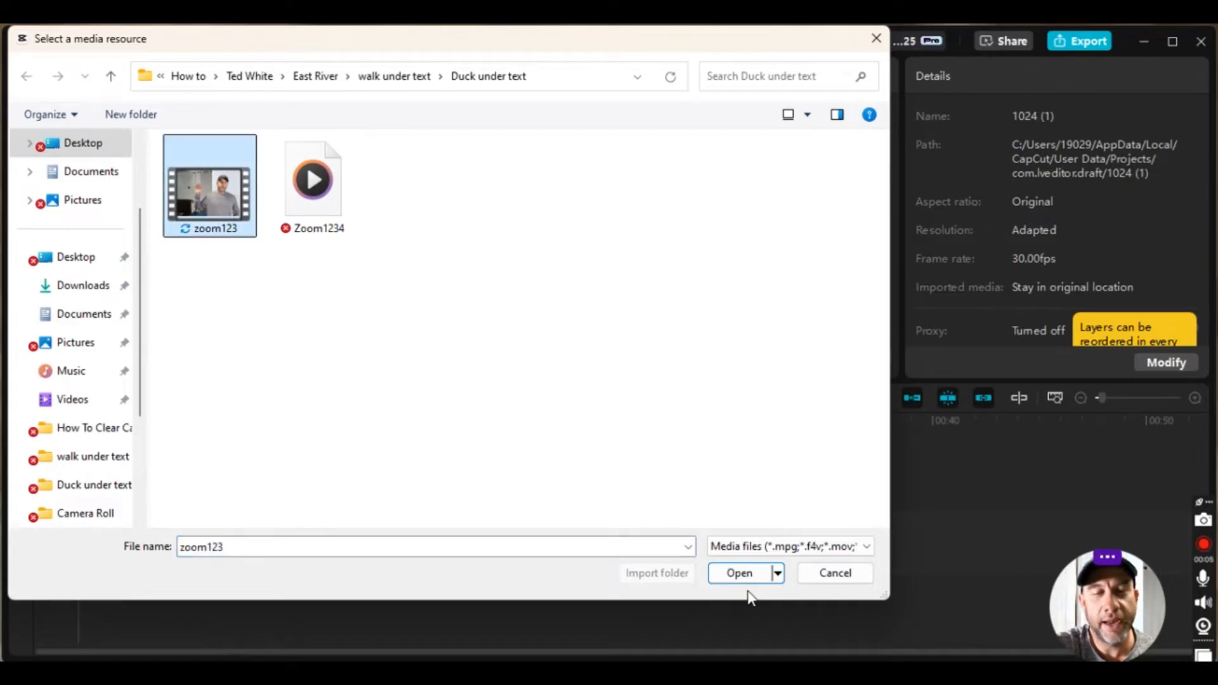
pyautogui.click(738, 572)
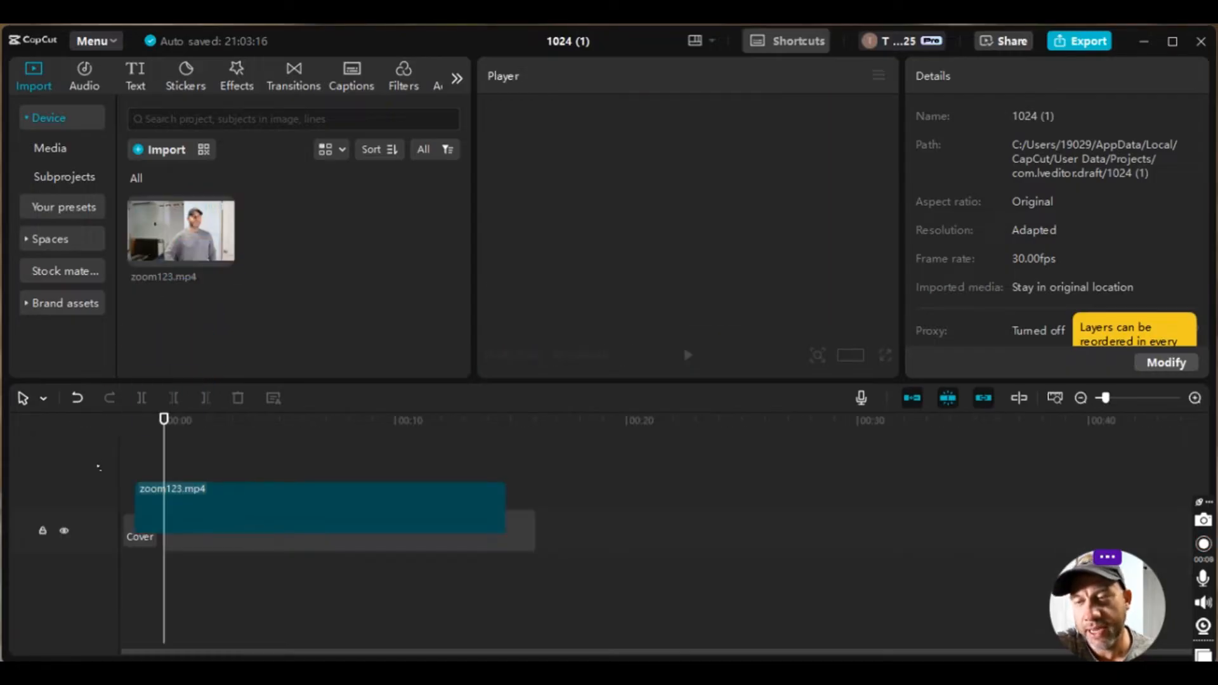
# - Select the zoom123 clip to show its Video > Basic Transform settings, scale still 100%
pyautogui.click(319, 508)
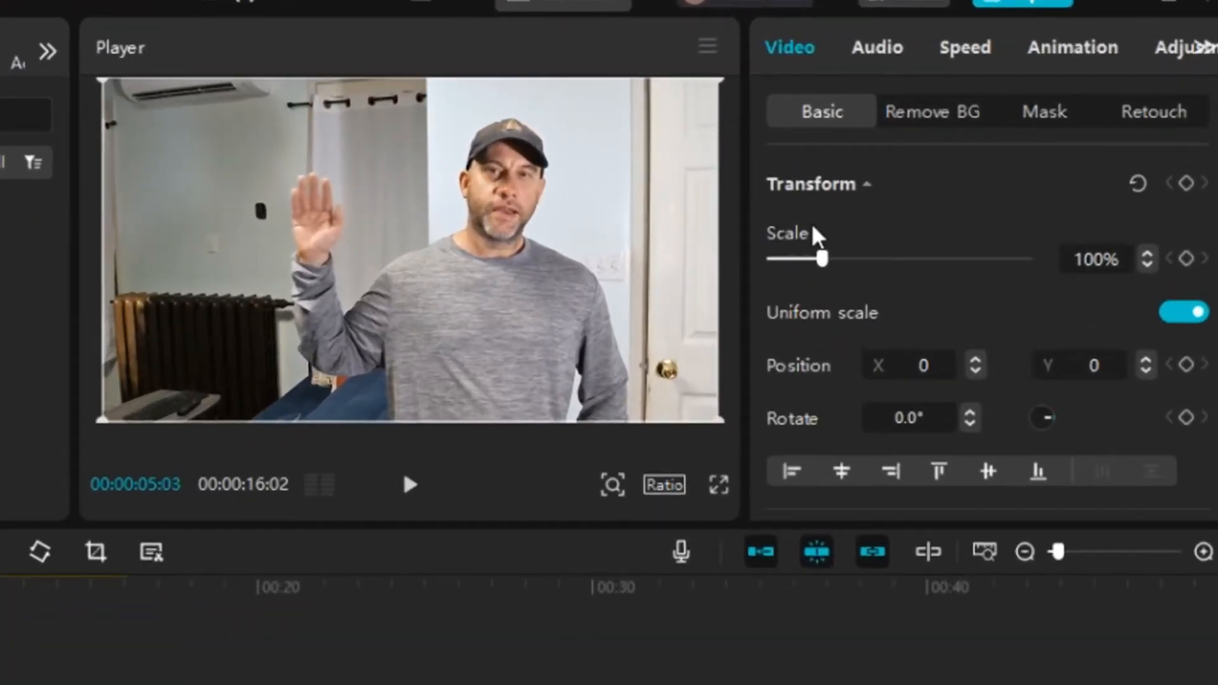
pyautogui.moveTo(842, 245)
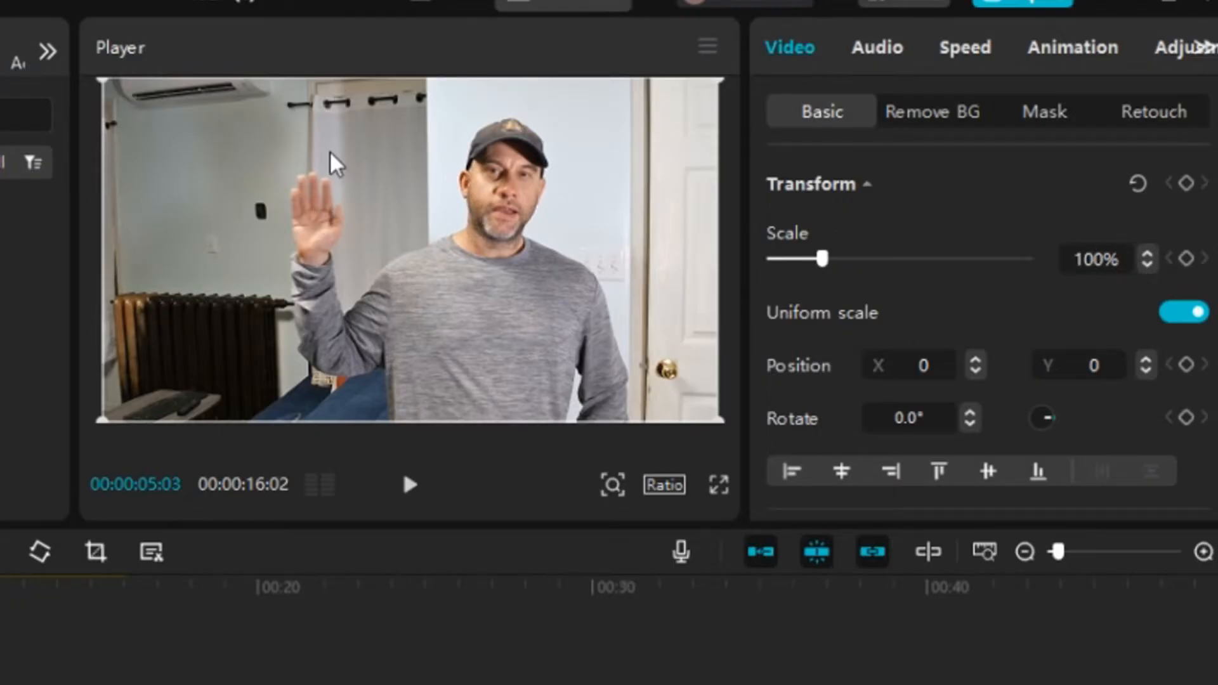
pyautogui.moveTo(538, 230)
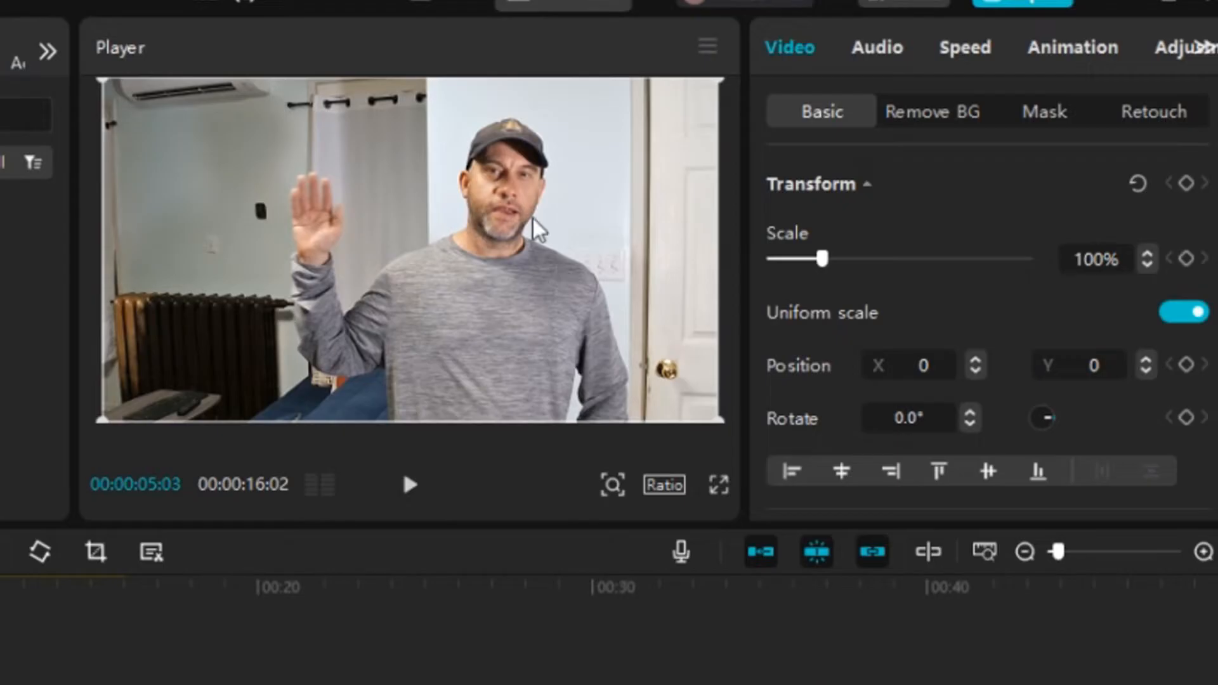
pyautogui.moveTo(330, 296)
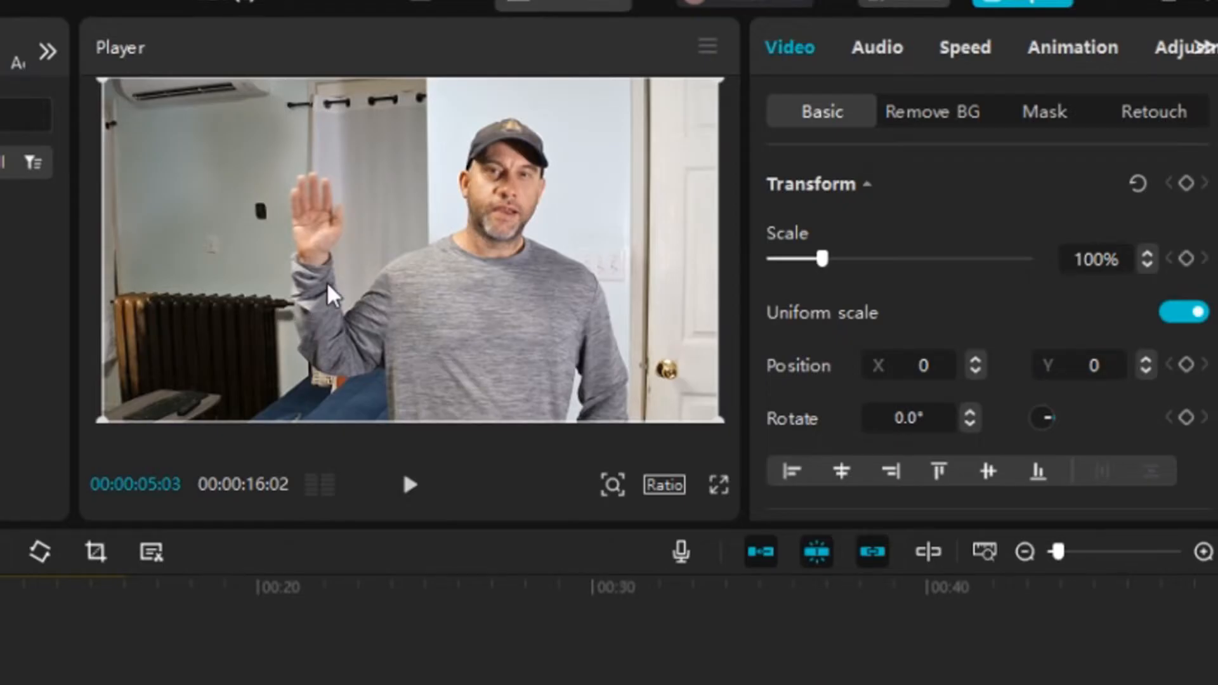
pyautogui.moveTo(908, 307)
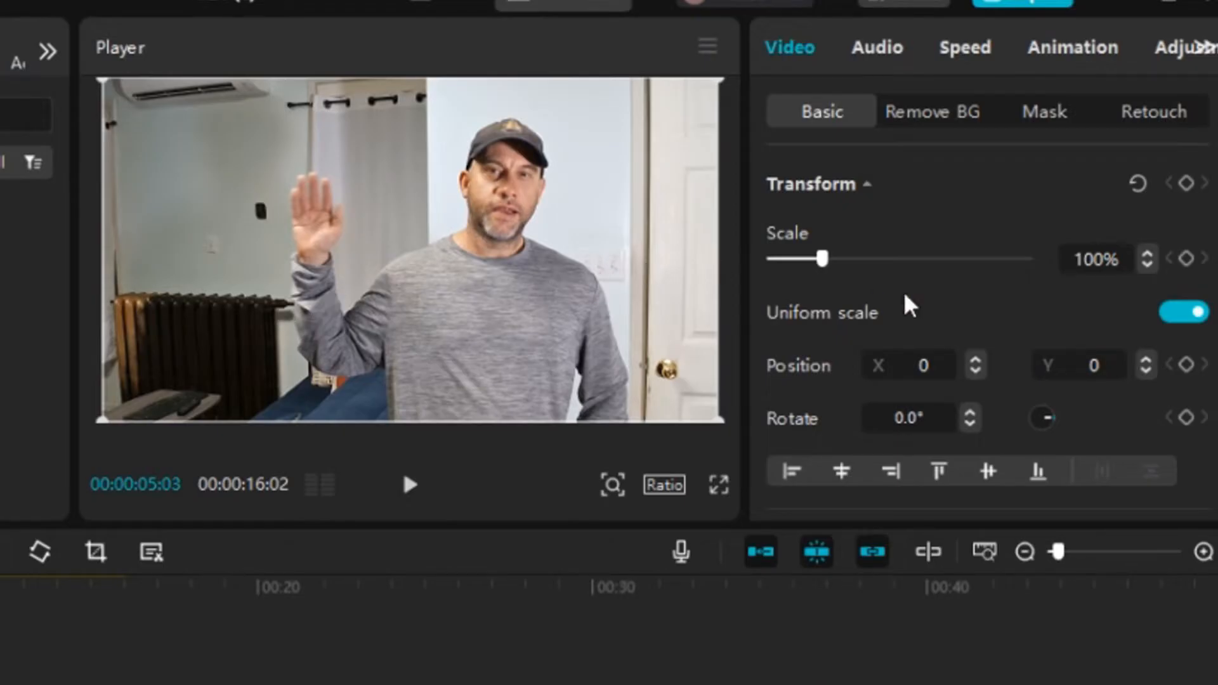
pyautogui.moveTo(910, 398)
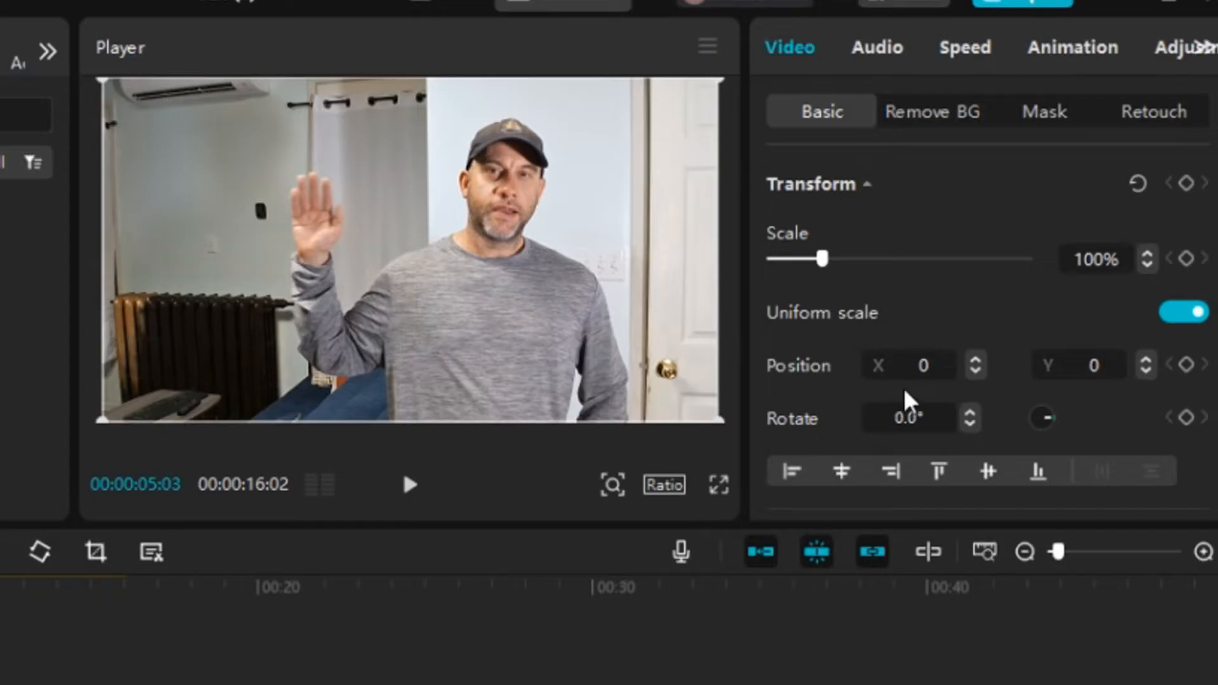
pyautogui.moveTo(810, 386)
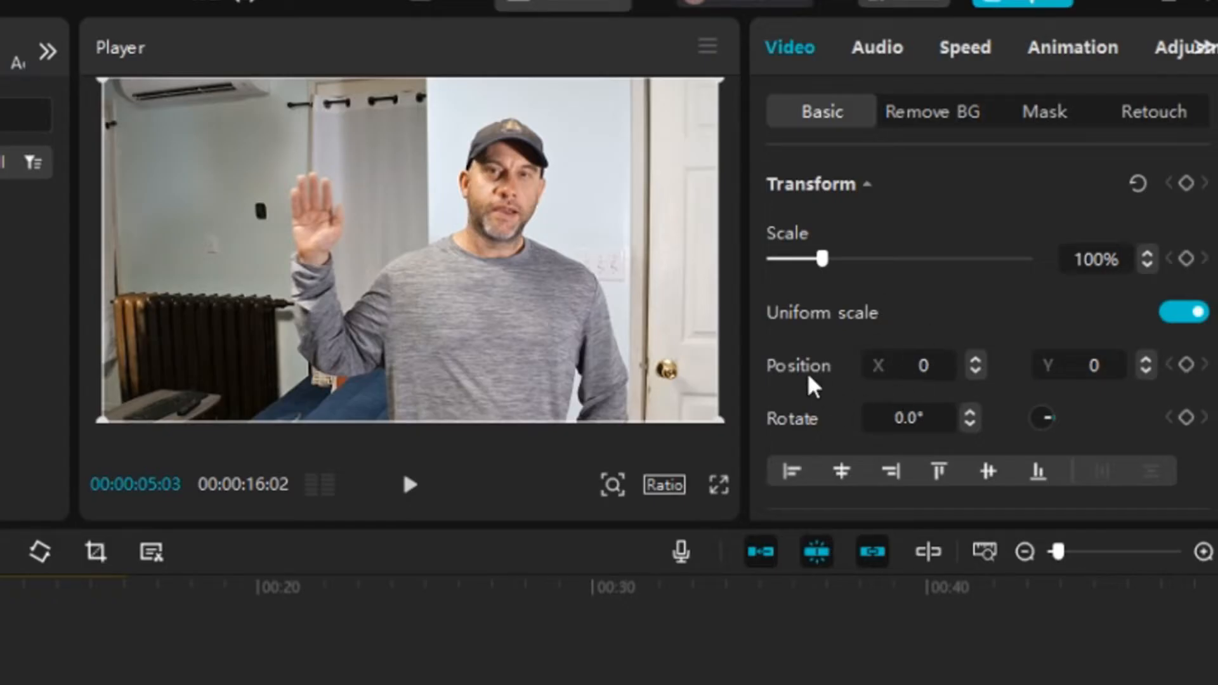
pyautogui.moveTo(921, 398)
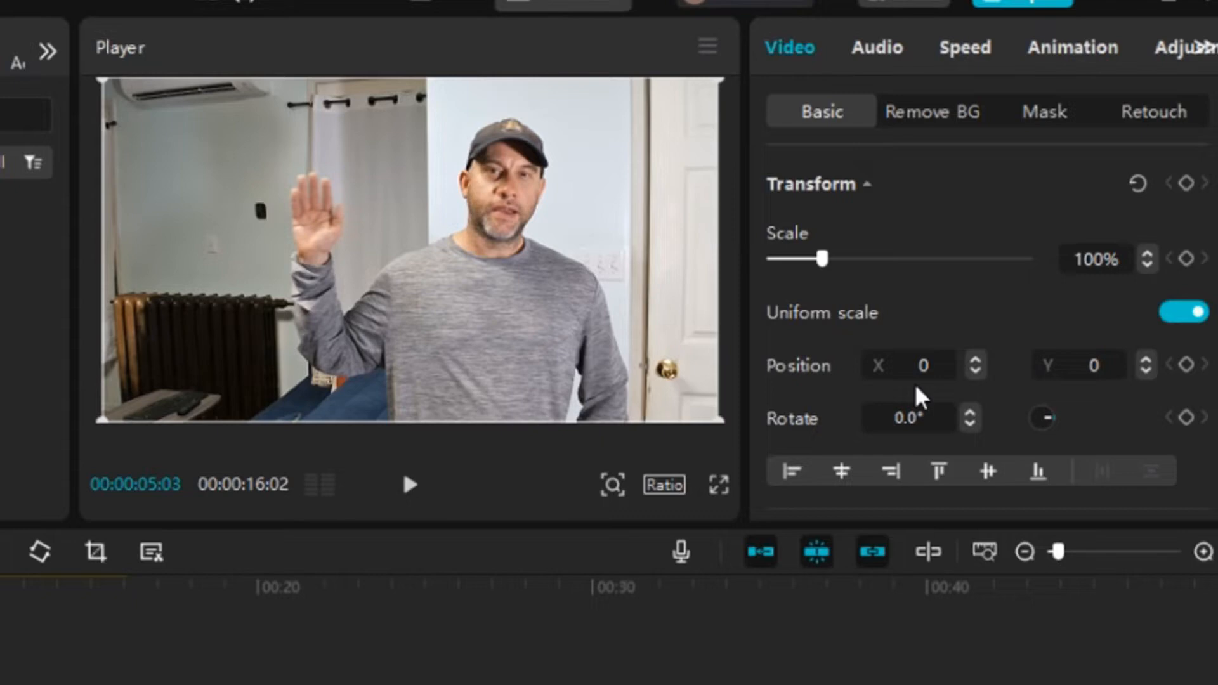
pyautogui.moveTo(1095, 407)
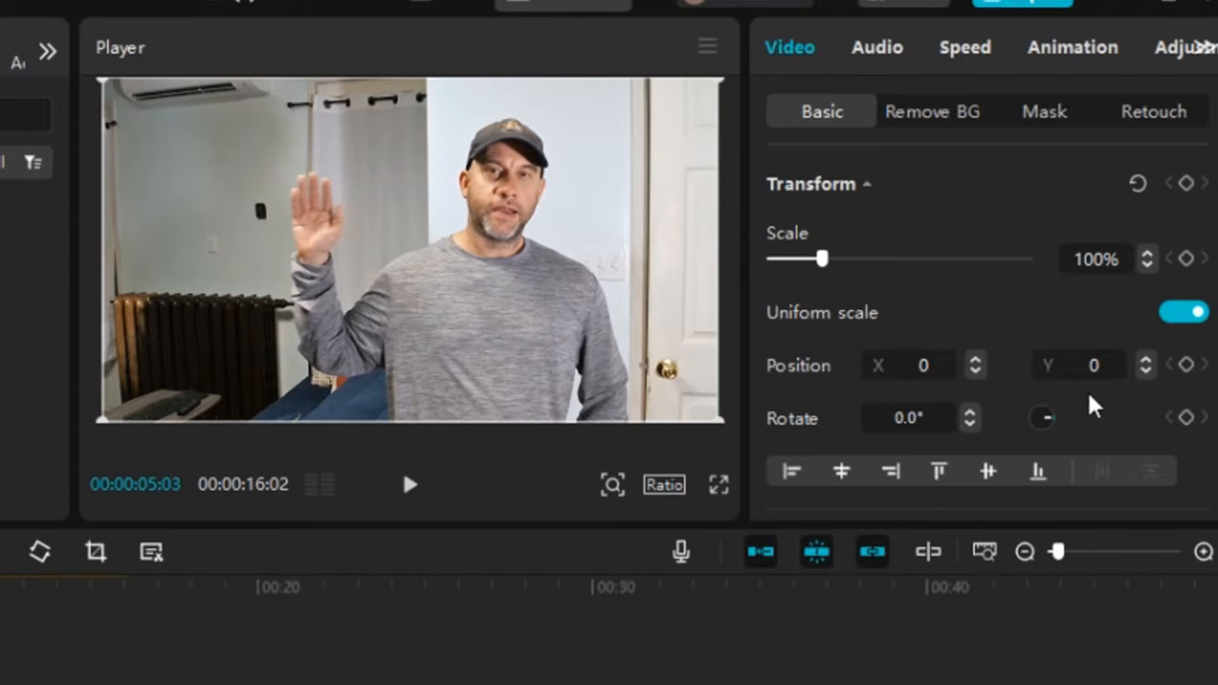
pyautogui.moveTo(1128, 382)
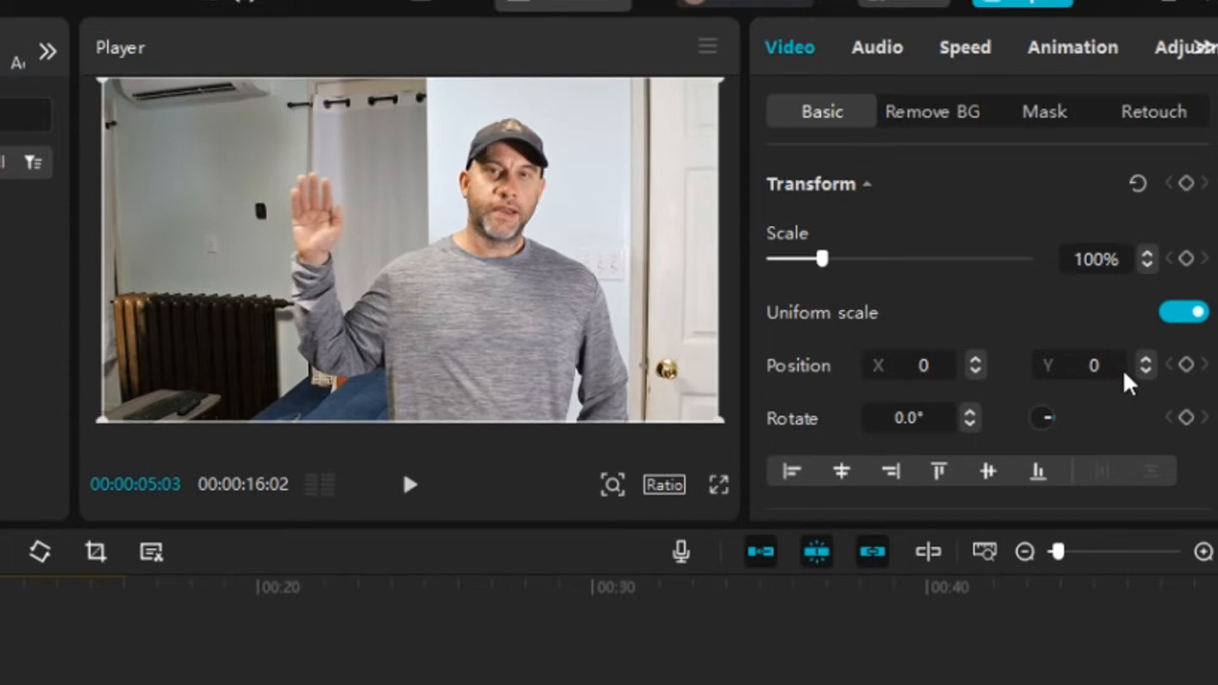
pyautogui.moveTo(474, 300)
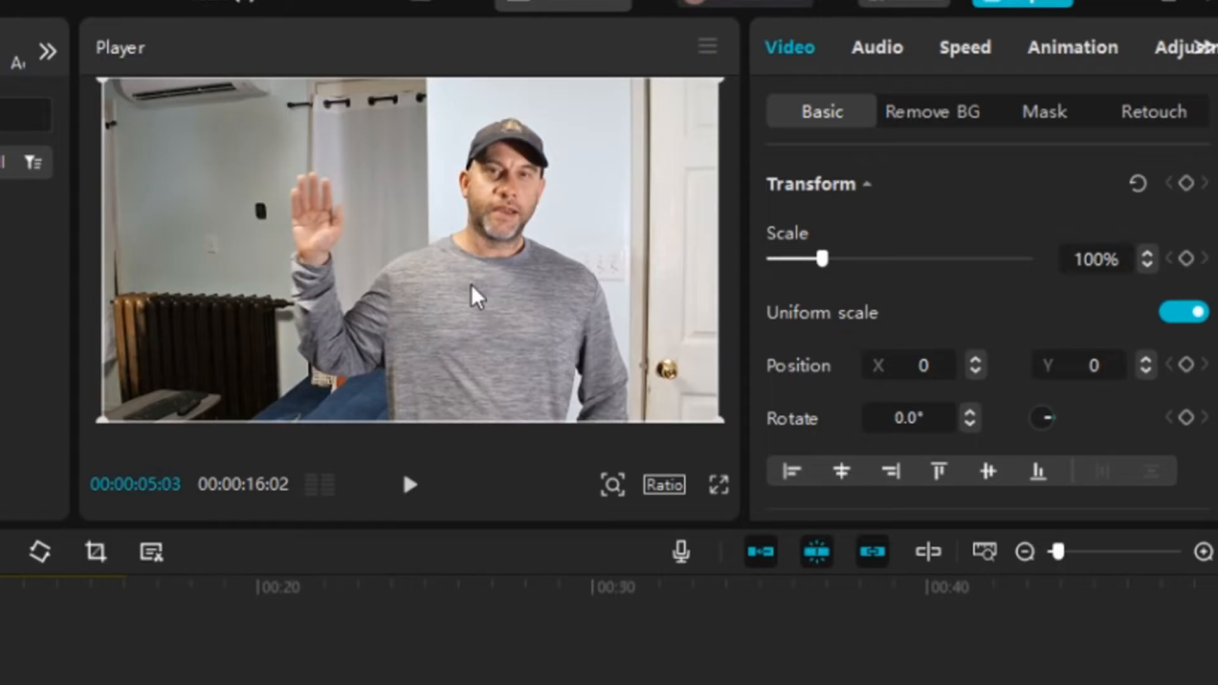
pyautogui.moveTo(446, 290)
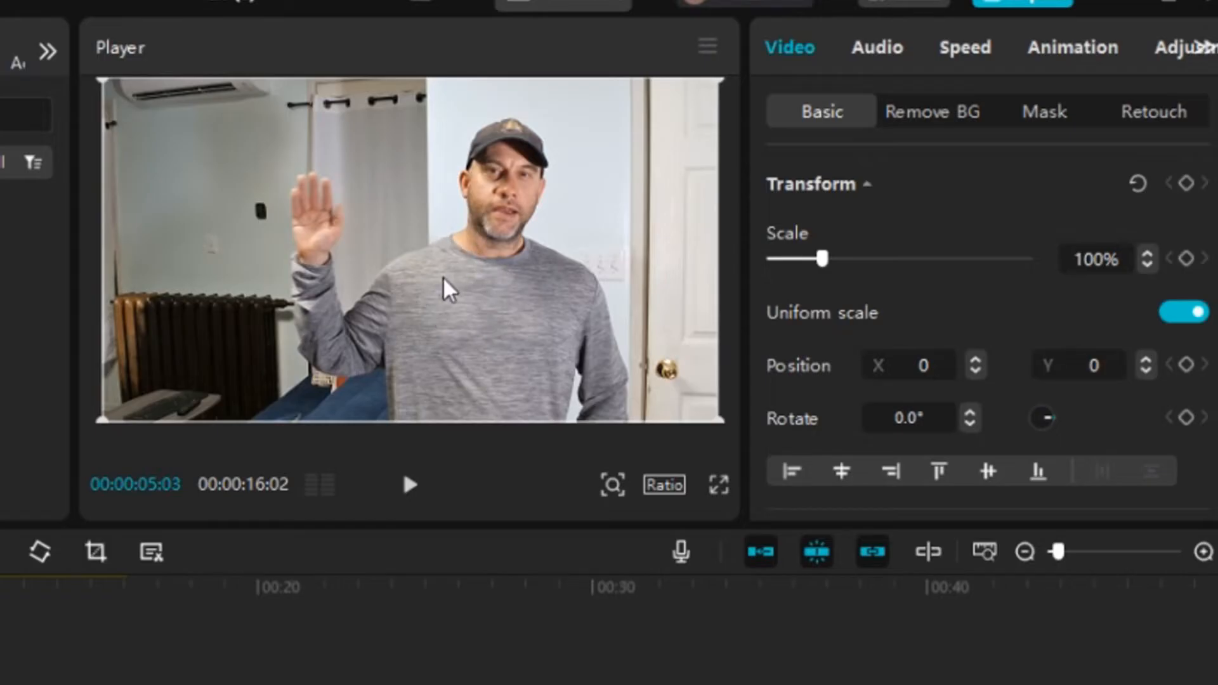
pyautogui.moveTo(434, 253)
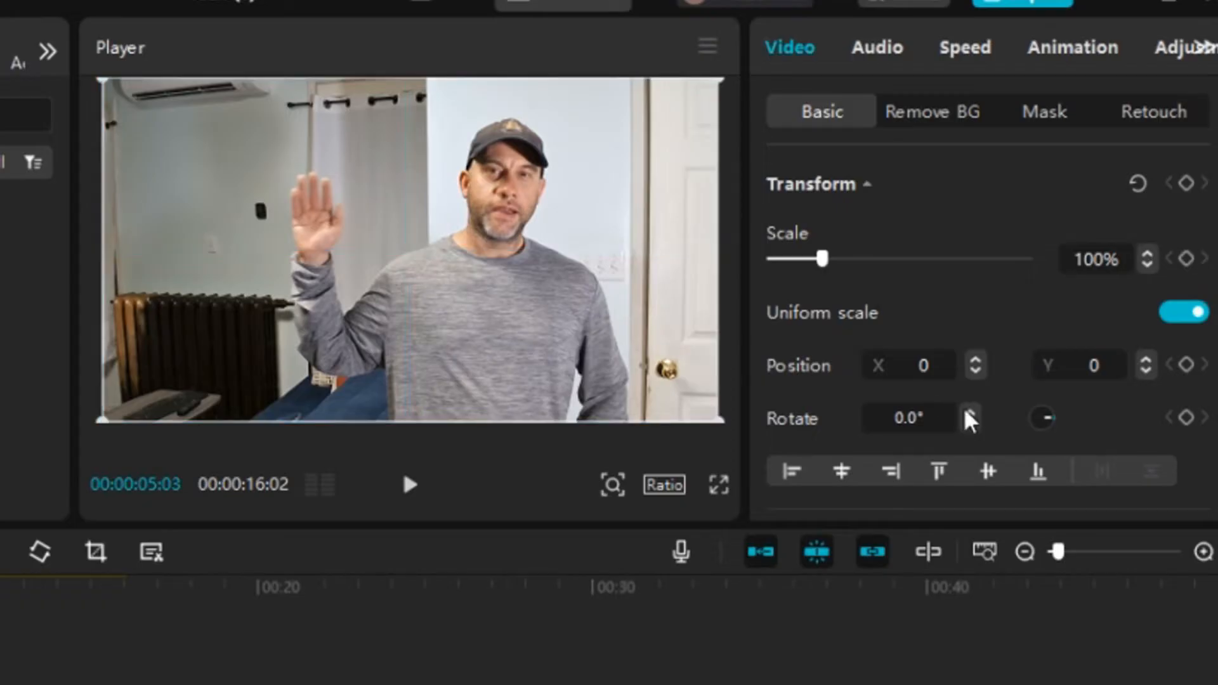
pyautogui.moveTo(1134, 548)
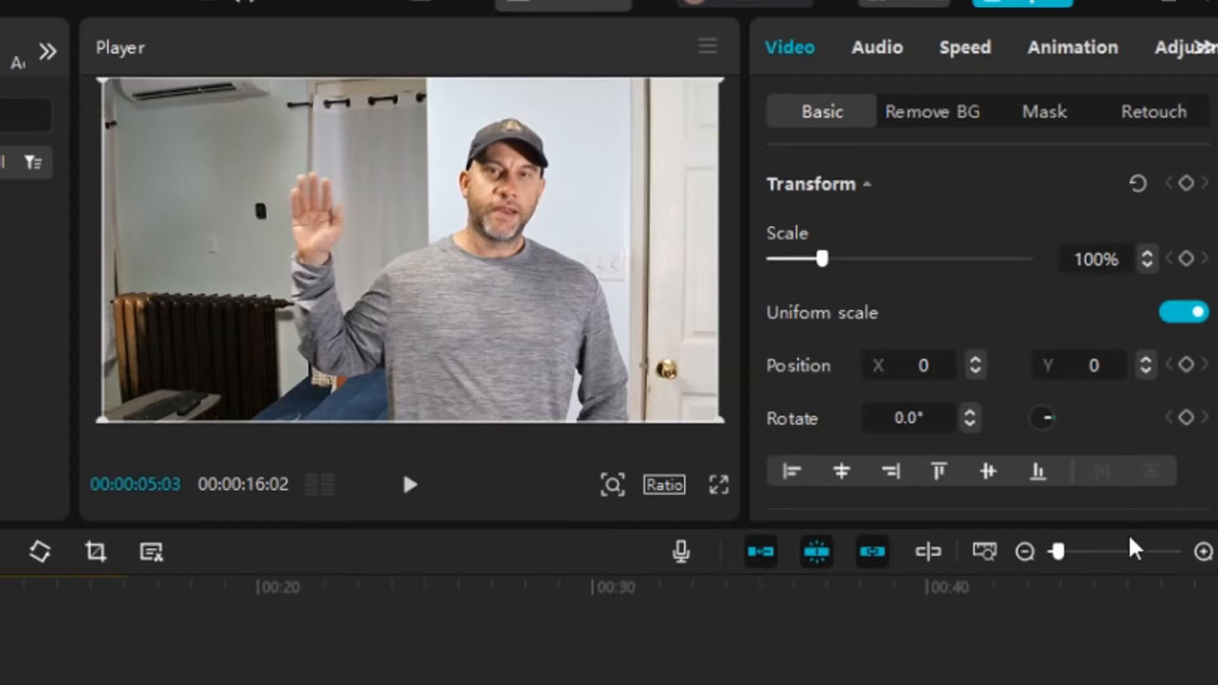
pyautogui.moveTo(243, 660)
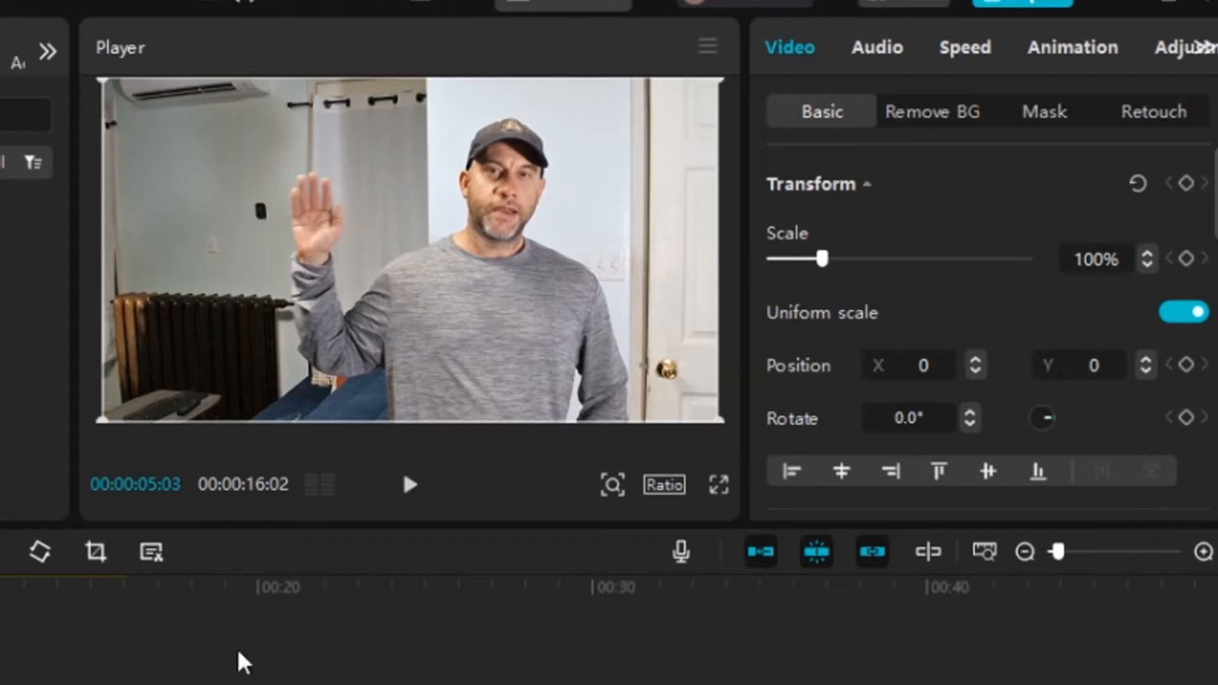
pyautogui.moveTo(1185, 258)
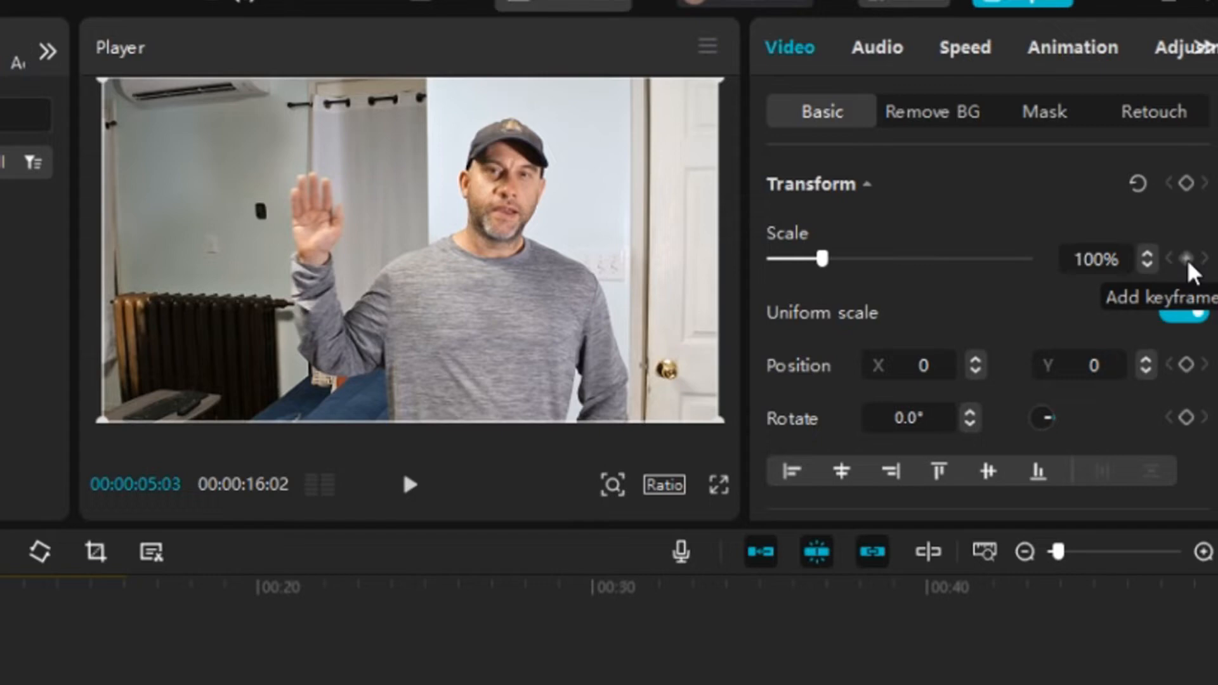
# - Add a Scale keyframe at 100% around 00:05:03 where the hand rises
pyautogui.click(1188, 258)
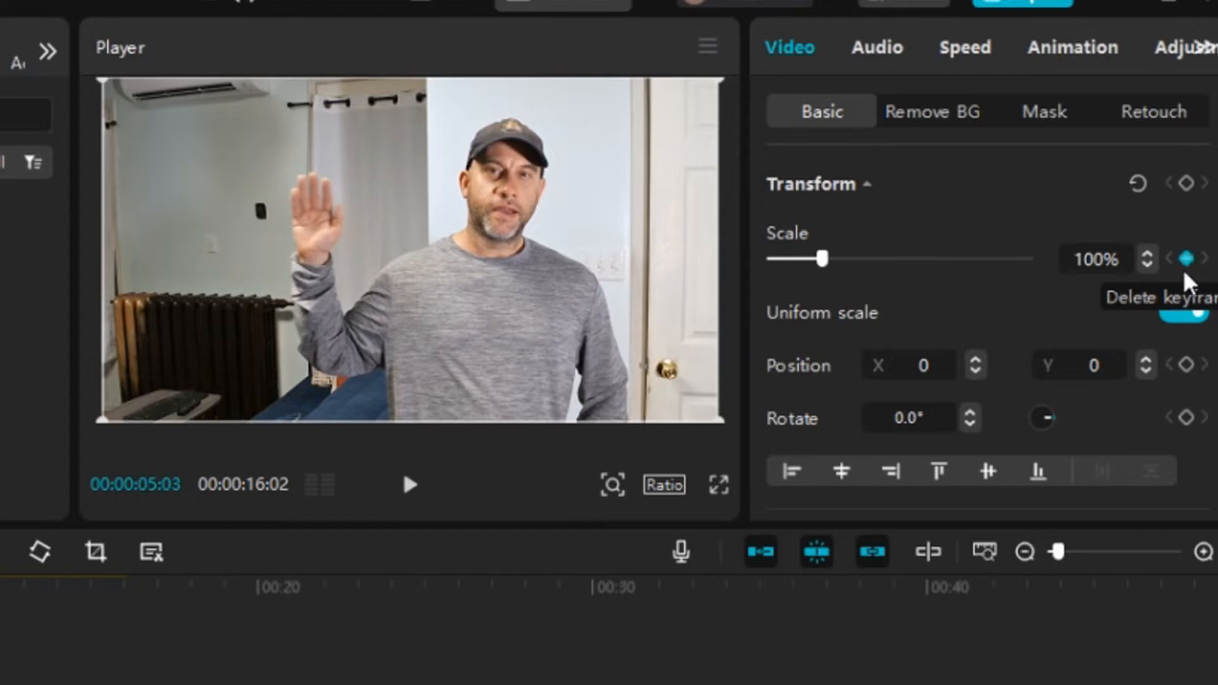
pyautogui.moveTo(635, 315)
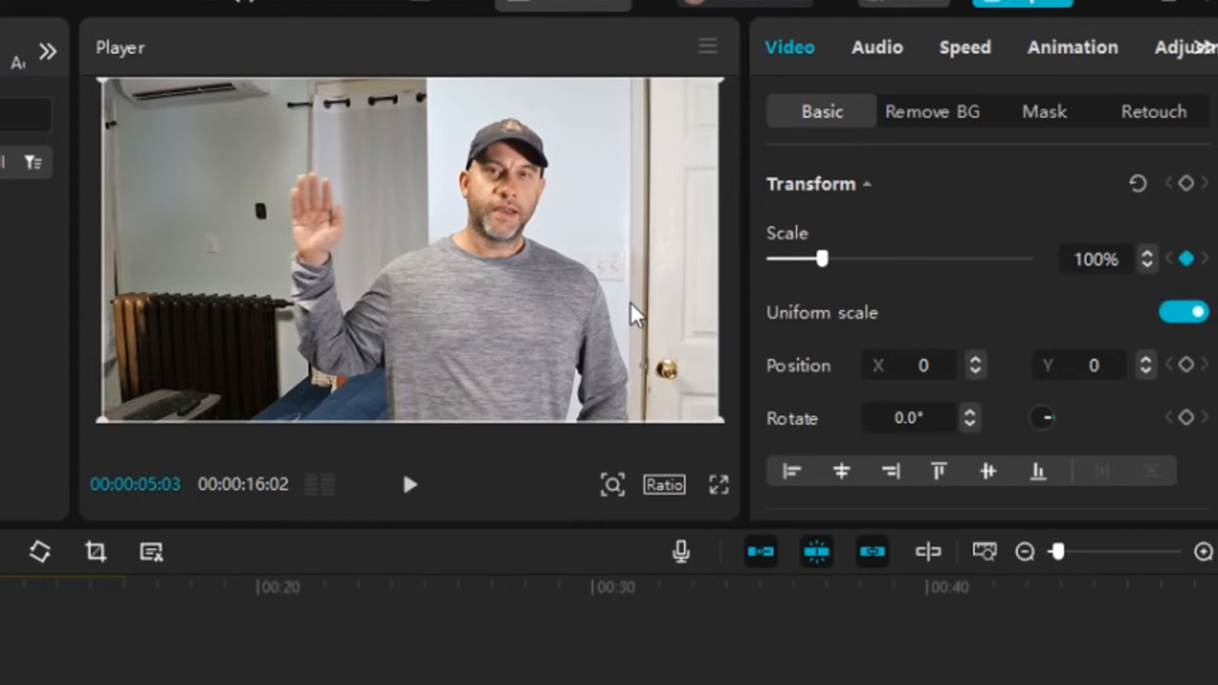
pyautogui.moveTo(479, 245)
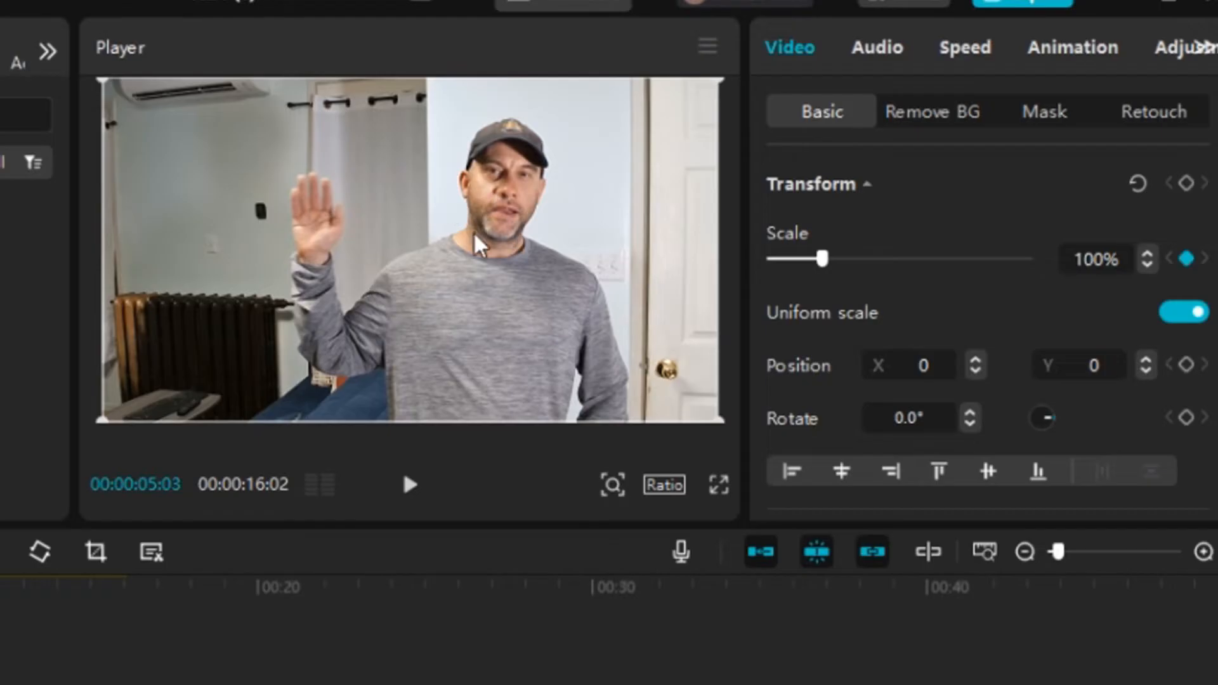
pyautogui.moveTo(416, 307)
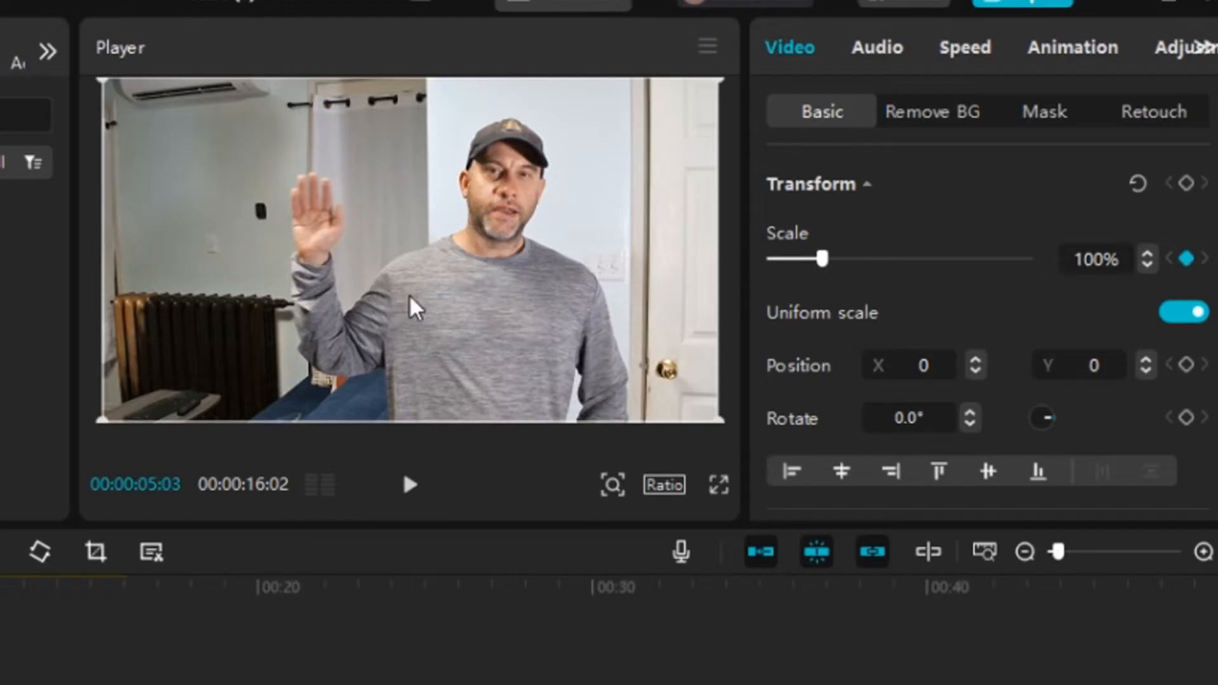
pyautogui.moveTo(552, 314)
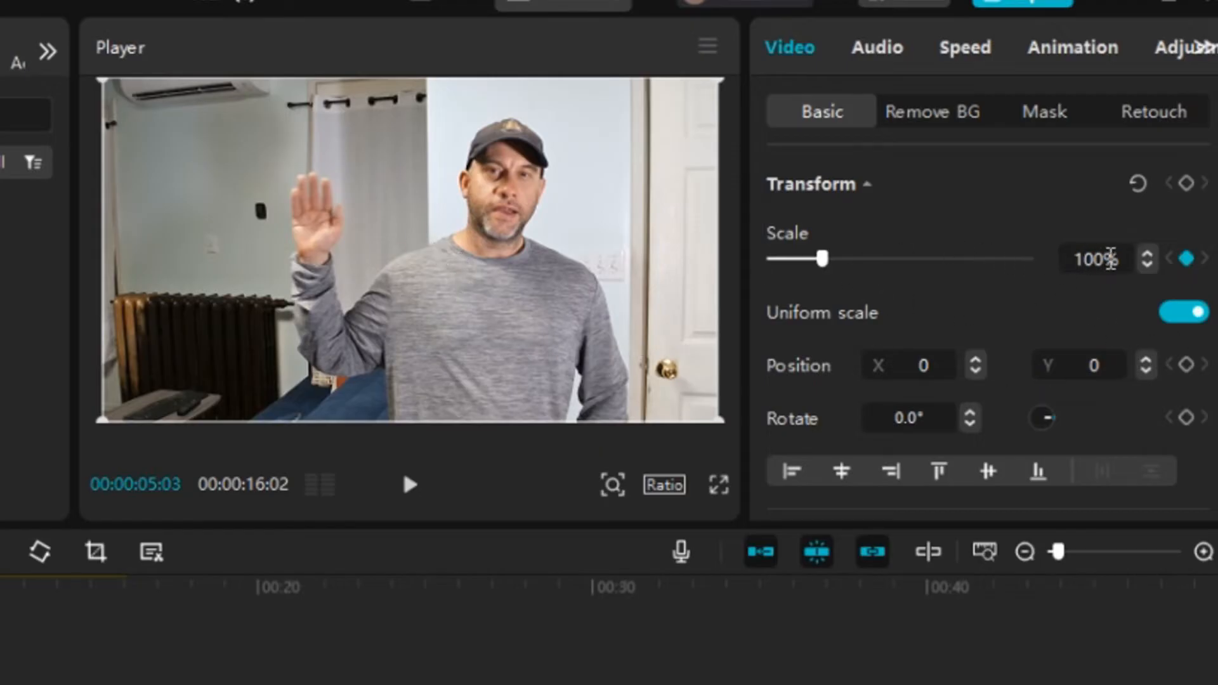
pyautogui.moveTo(1072, 410)
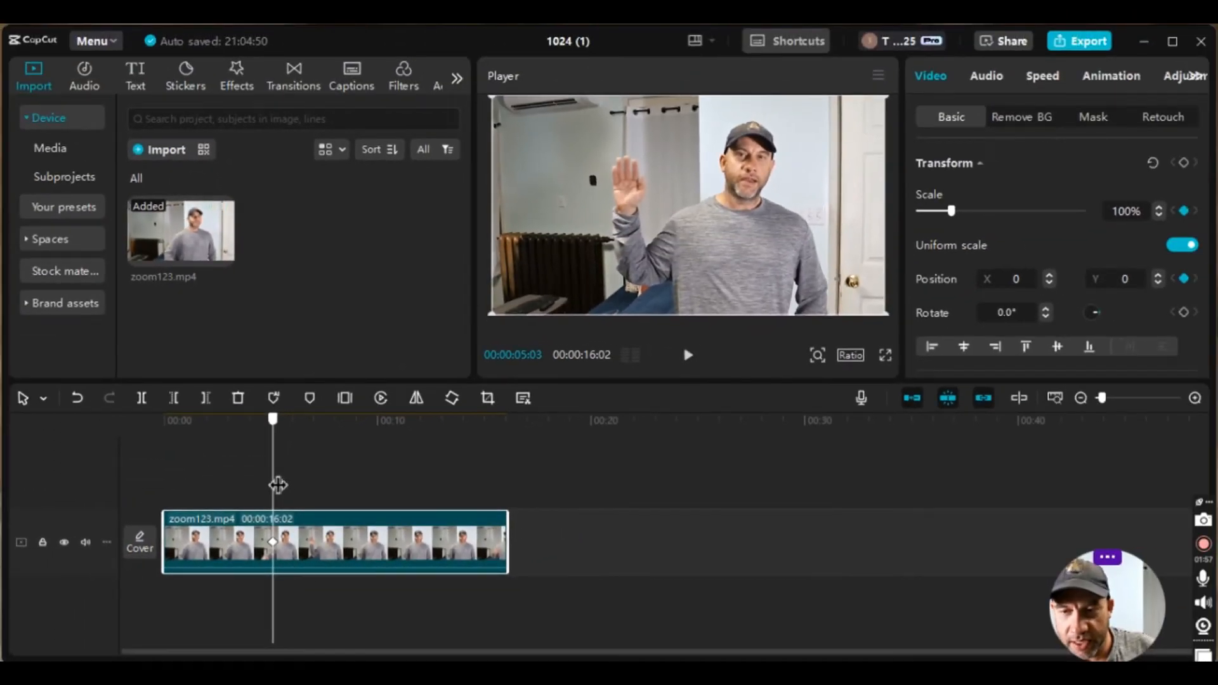
# - At 00:05:12 scale the video to 247% and reposition it to centre the raised hand
pyautogui.moveTo(271, 420); pyautogui.dragTo(280, 420)
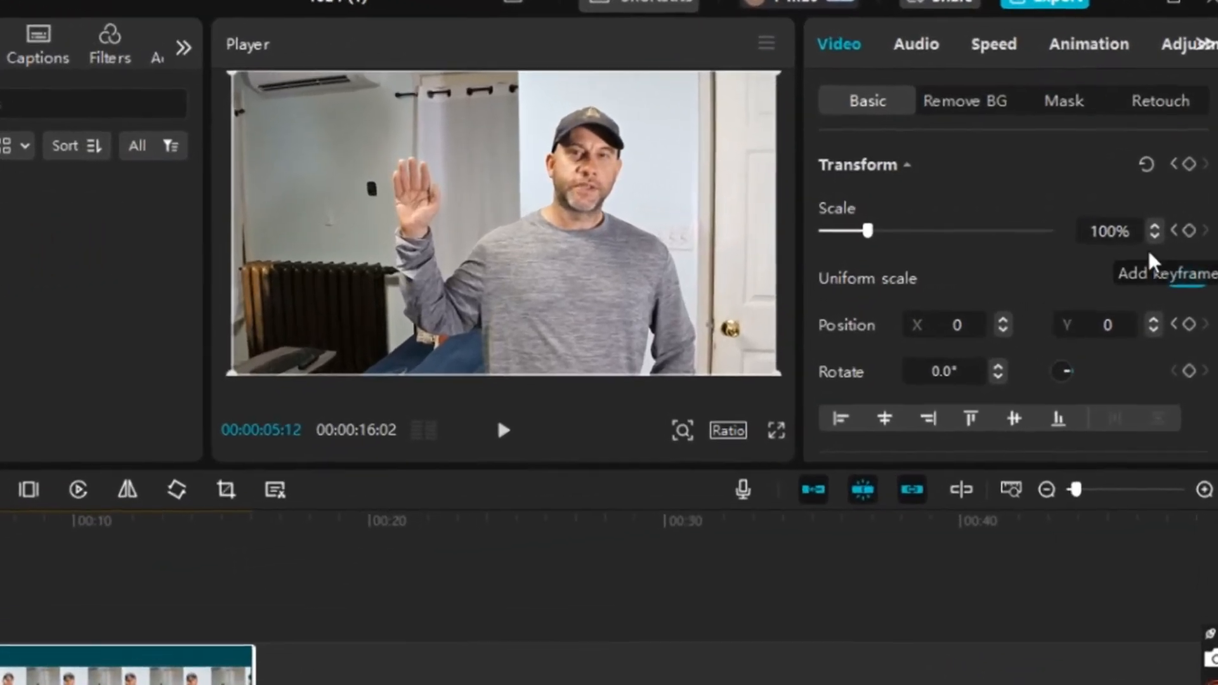
pyautogui.moveTo(870, 230); pyautogui.dragTo(847, 244)
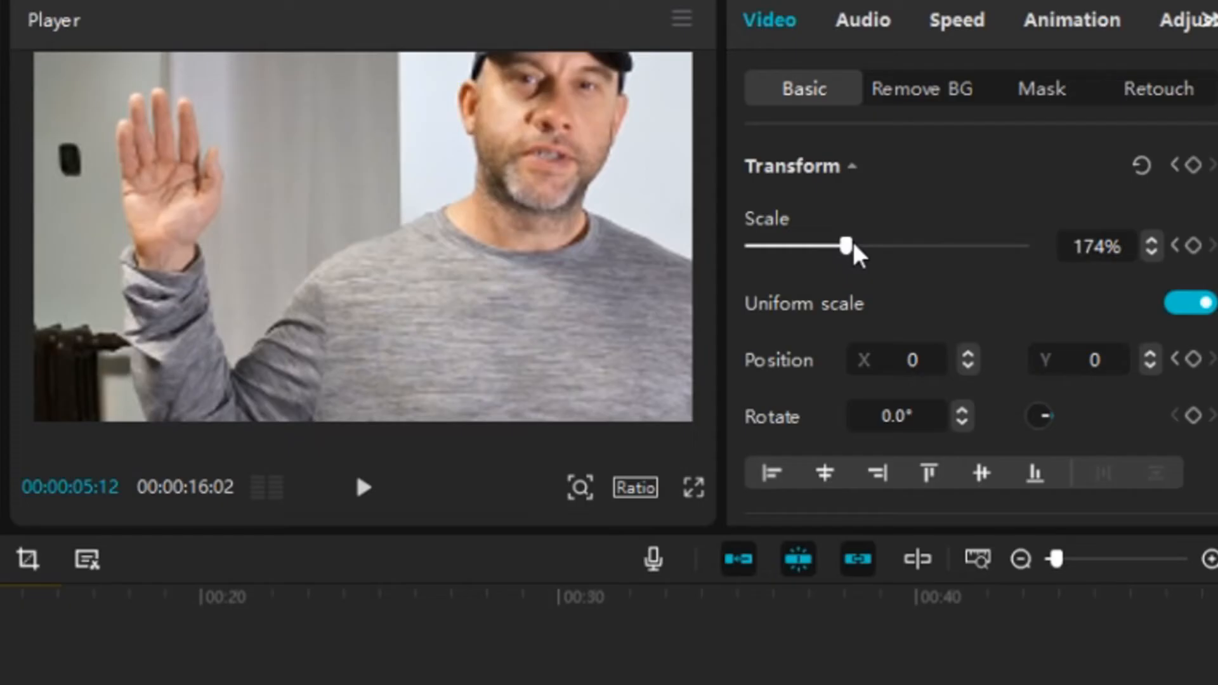
pyautogui.moveTo(845, 245); pyautogui.dragTo(885, 245)
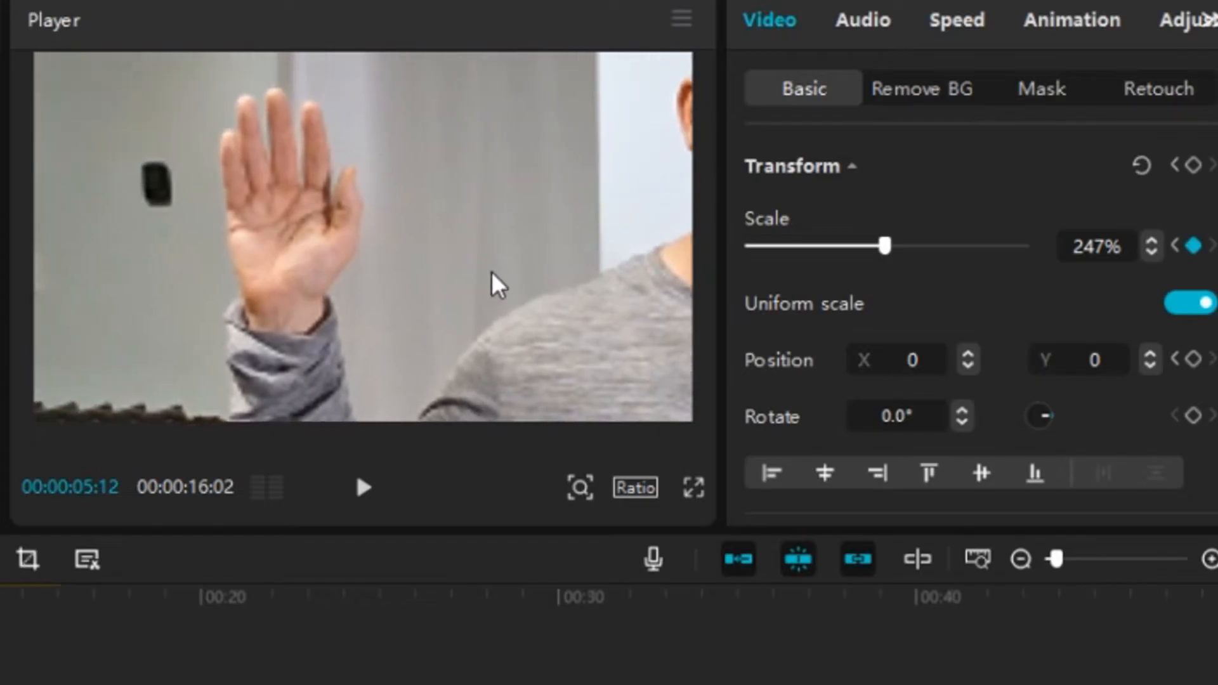
pyautogui.moveTo(497, 279); pyautogui.dragTo(528, 283)
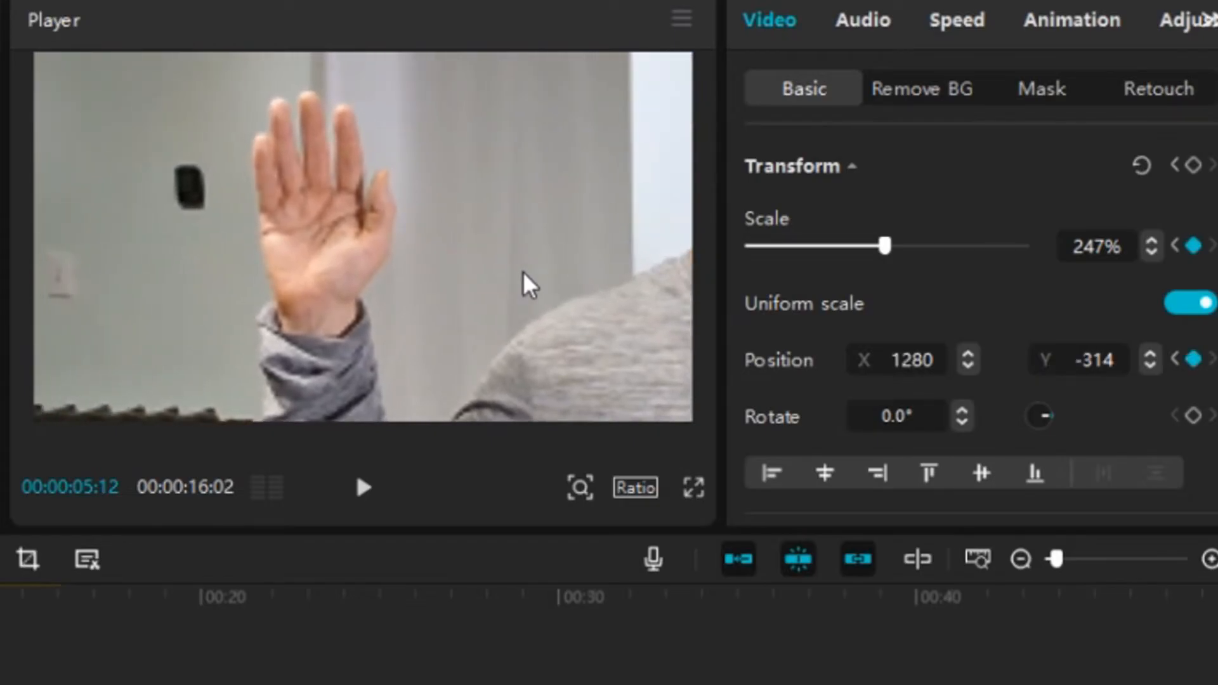
pyautogui.moveTo(1197, 248)
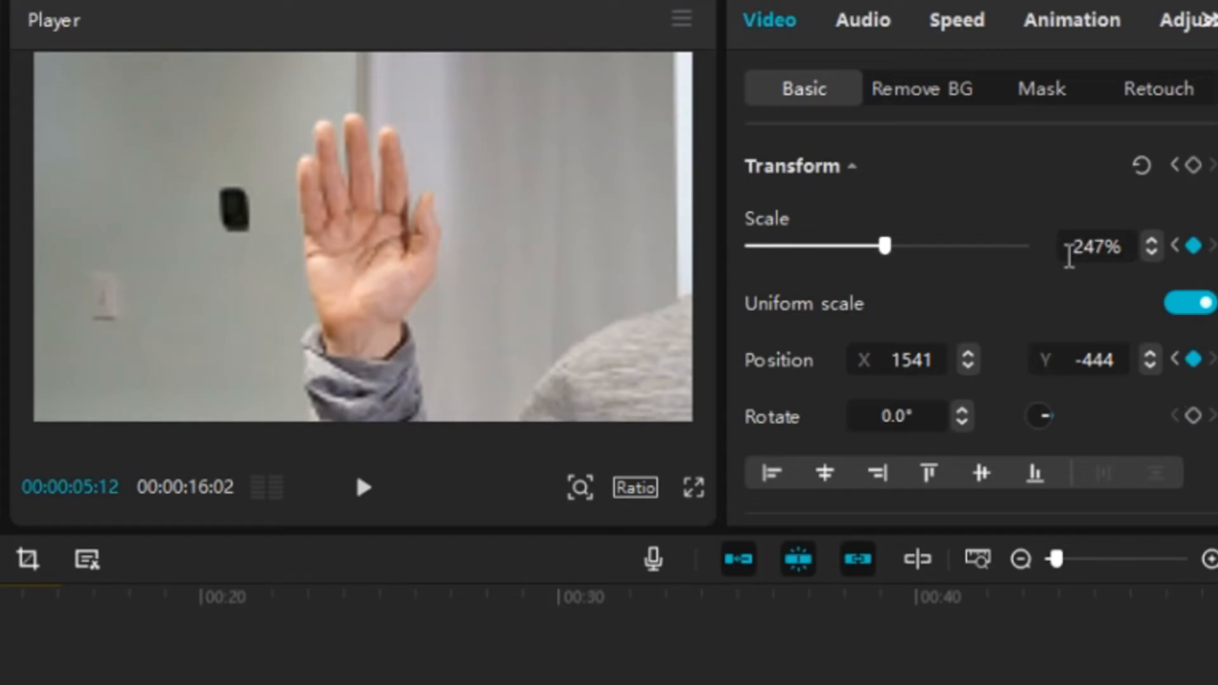
pyautogui.moveTo(1060, 289)
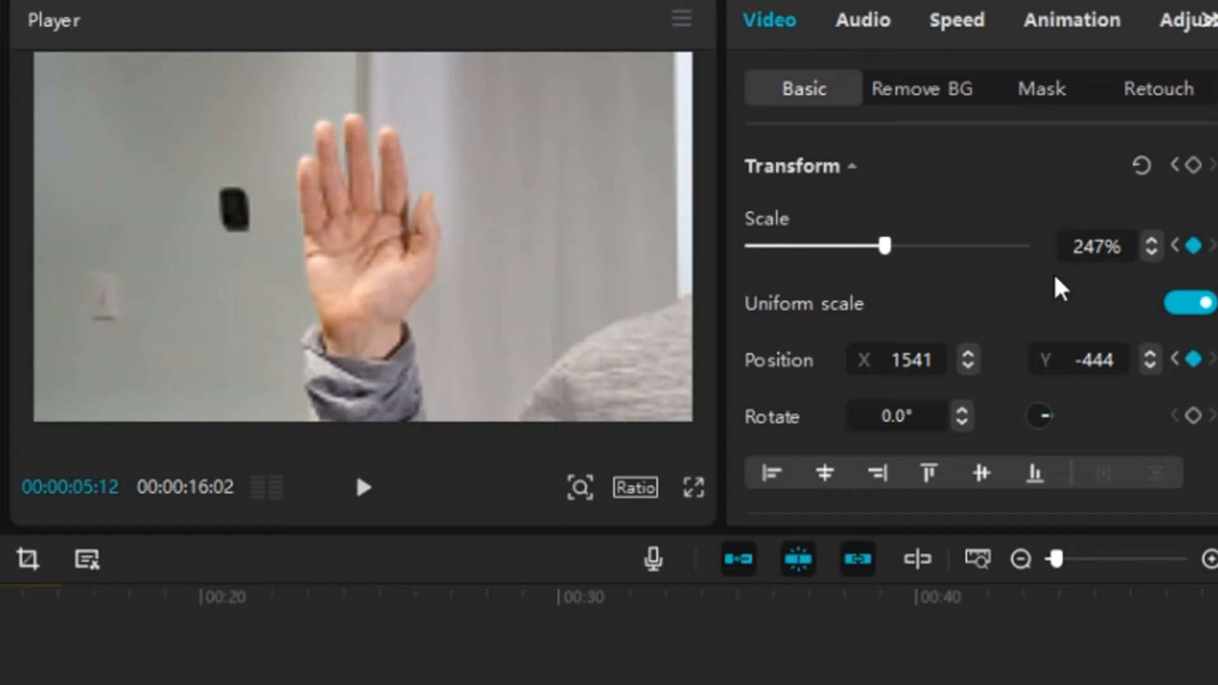
pyautogui.moveTo(1133, 269)
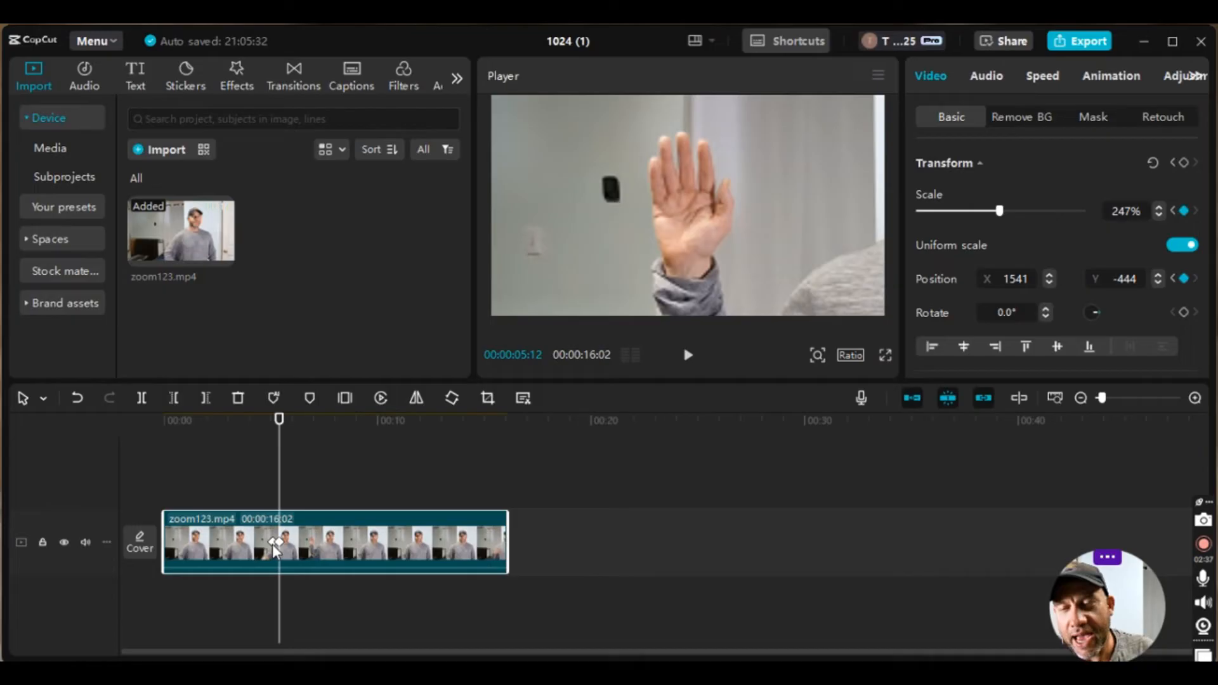
pyautogui.moveTo(272, 552)
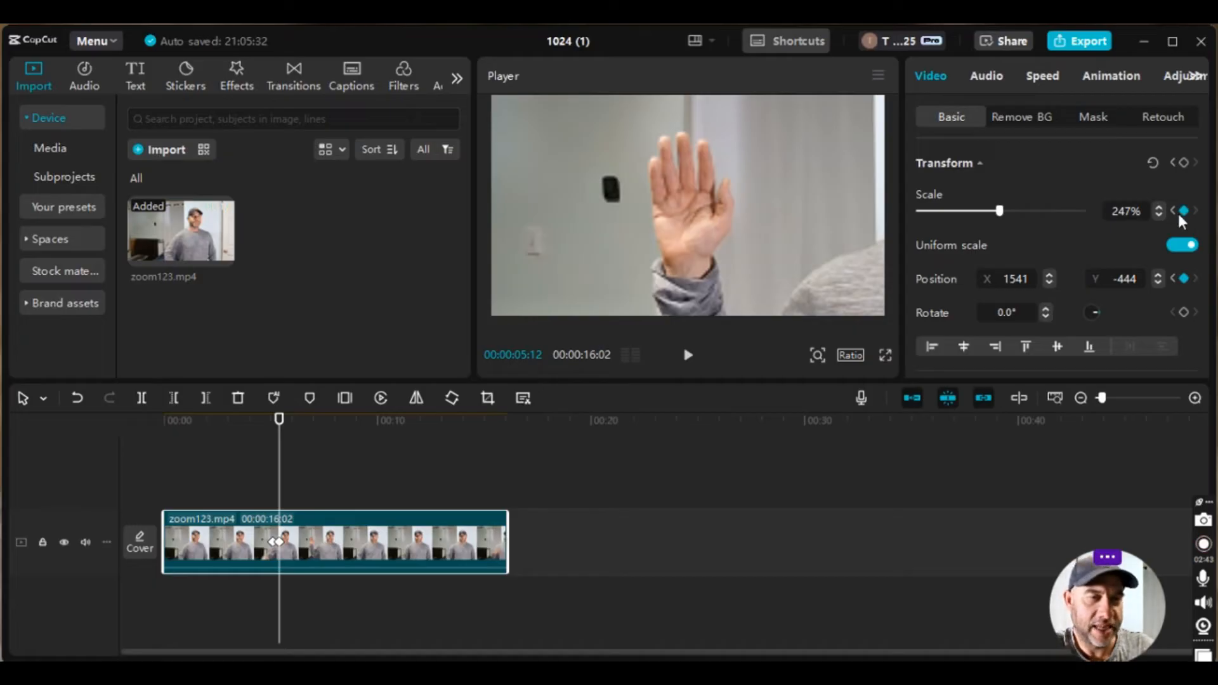
pyautogui.moveTo(1177, 279)
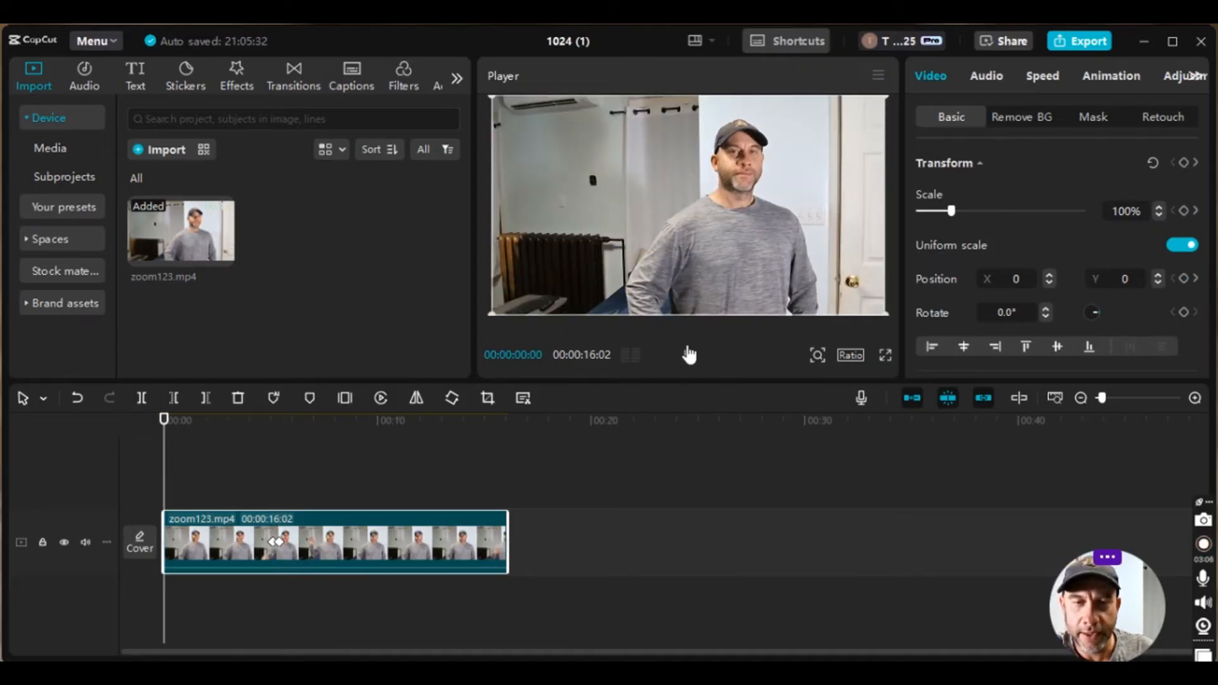
# - Review playback, then add a Scale keyframe at 00:05:23 to hold the 247% close-up
pyautogui.click(687, 354)
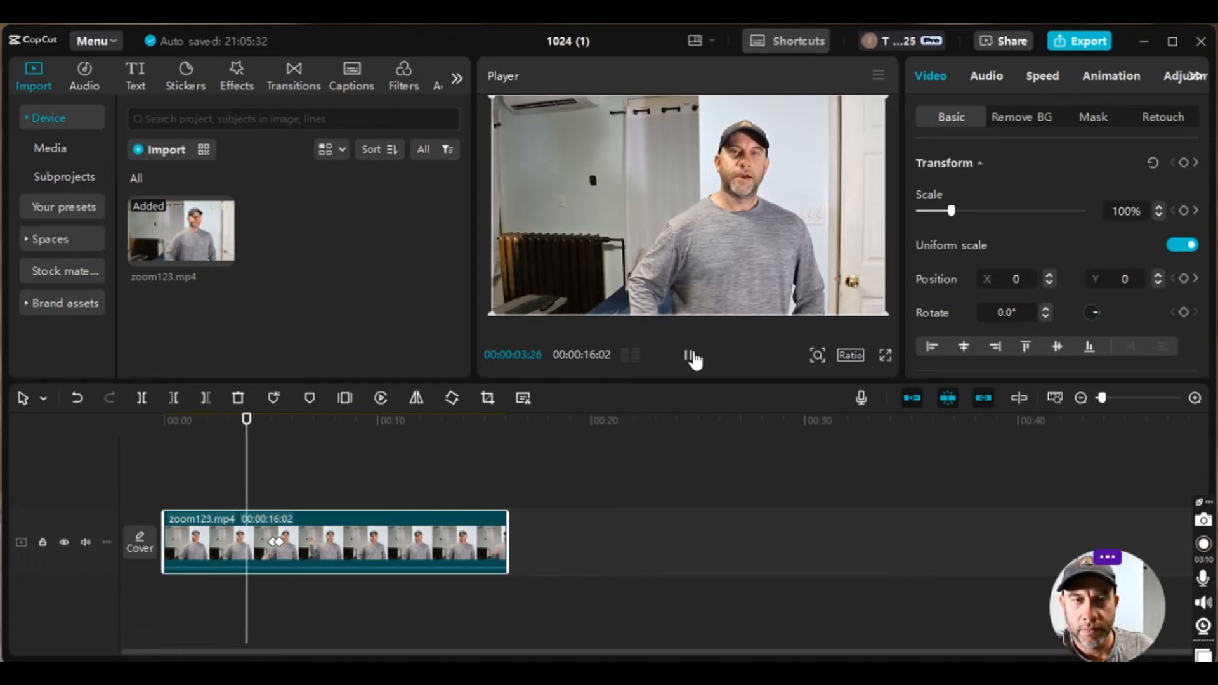
pyautogui.moveTo(950, 209); pyautogui.dragTo(1000, 209)
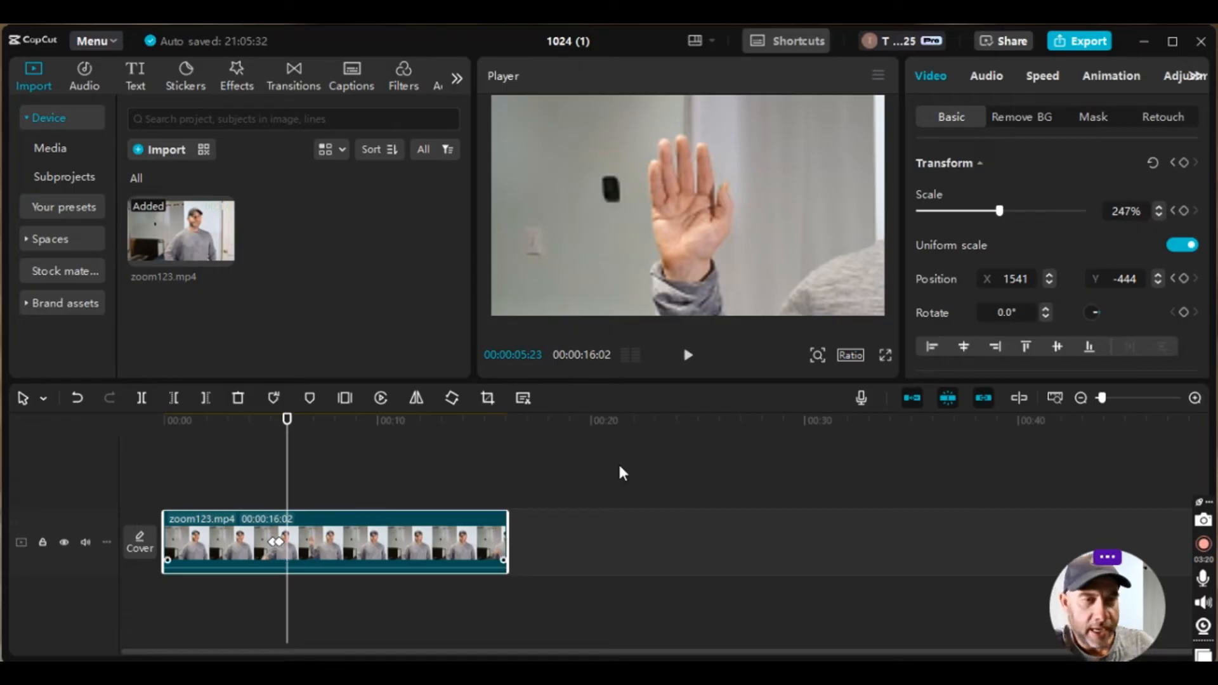
pyautogui.moveTo(666, 231)
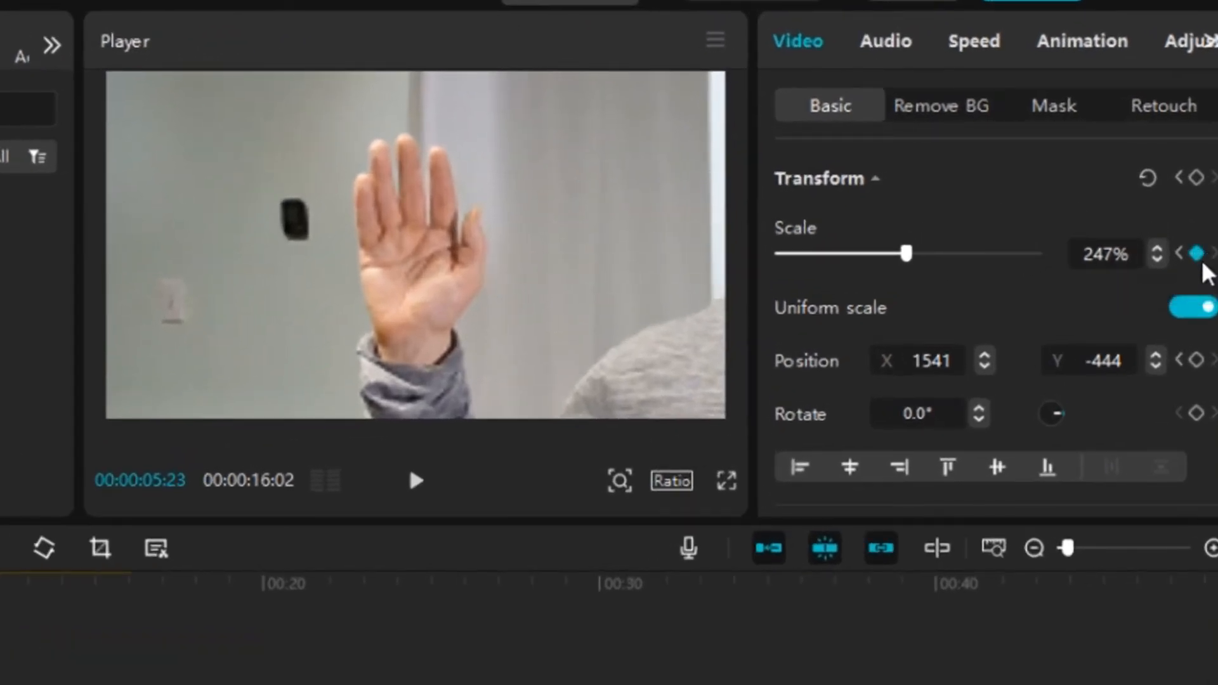
pyautogui.moveTo(1005, 381)
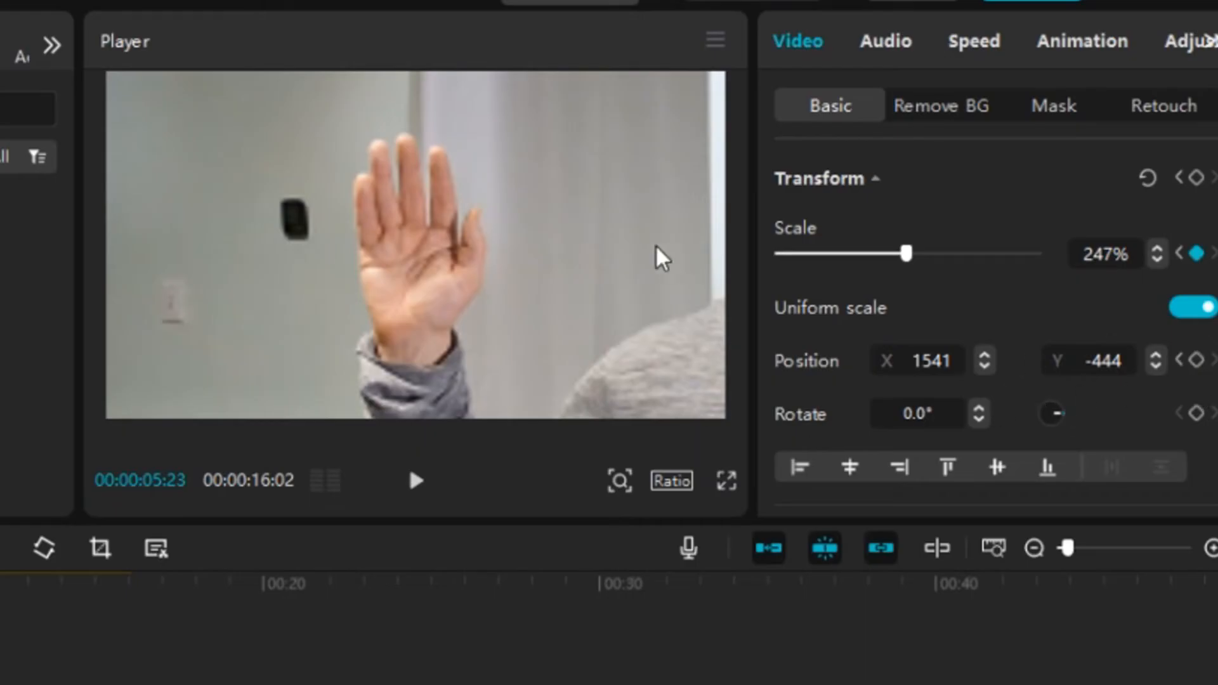
pyautogui.moveTo(1184, 341)
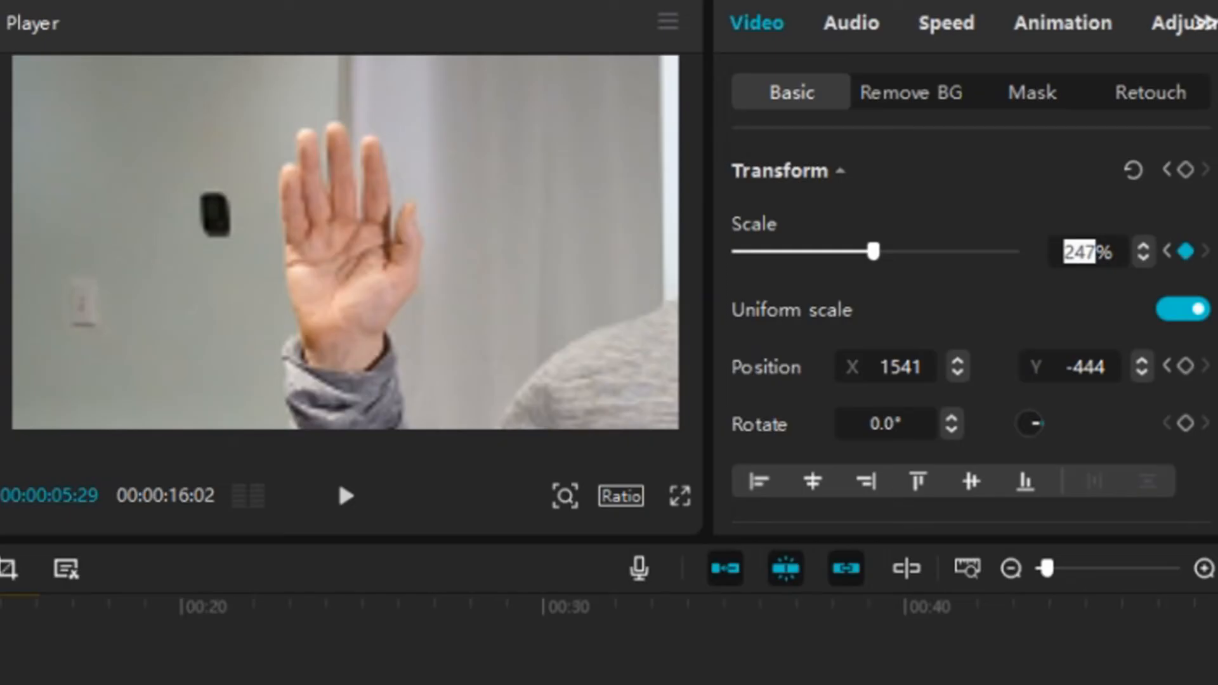
# - At 00:05:29 set Scale back to 100 and Position X and Y to 0
pyautogui.write('100%')
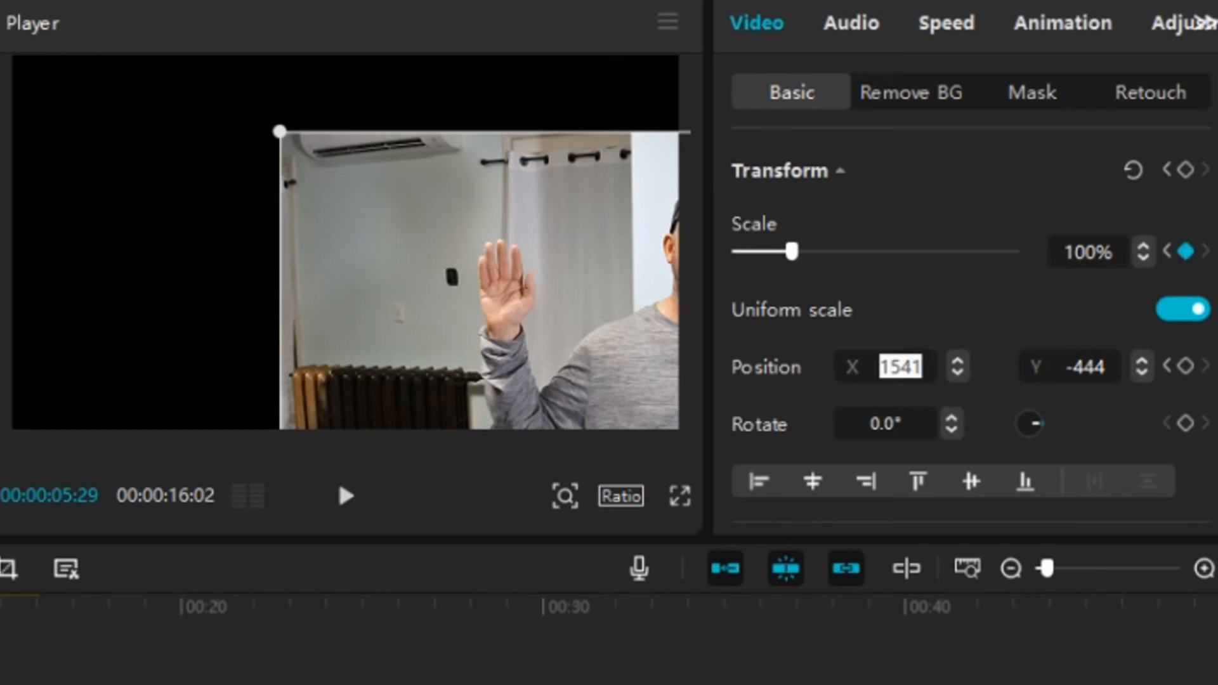
pyautogui.write('0')
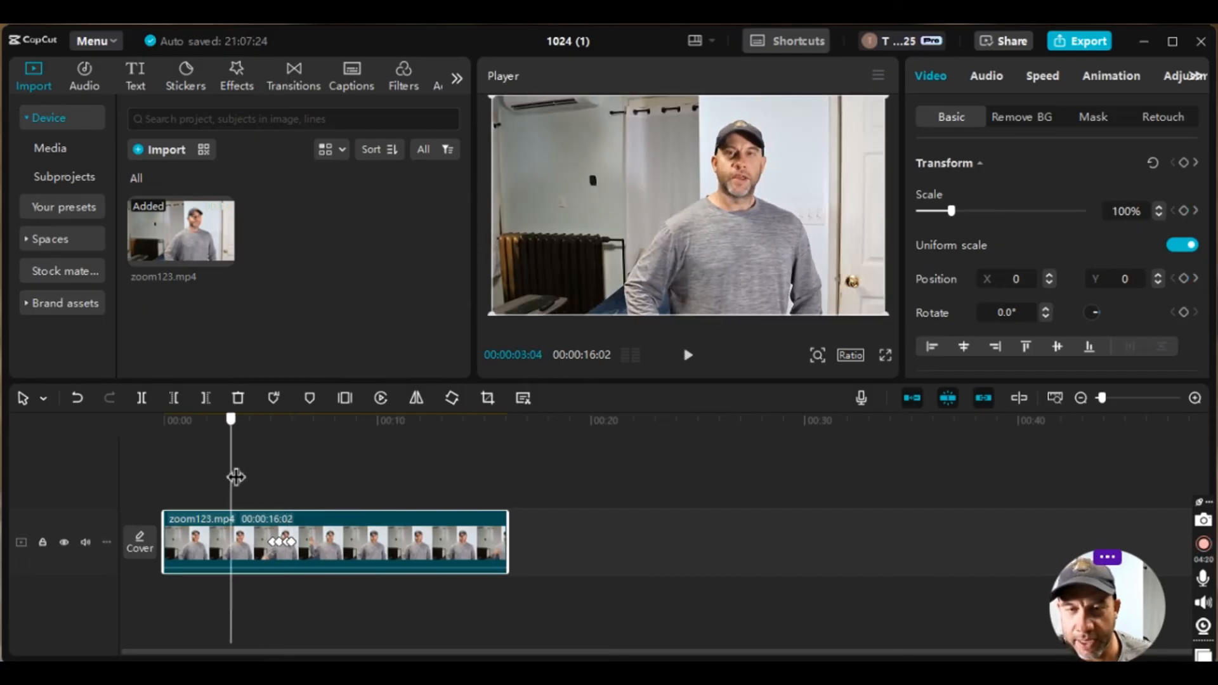
pyautogui.click(686, 356)
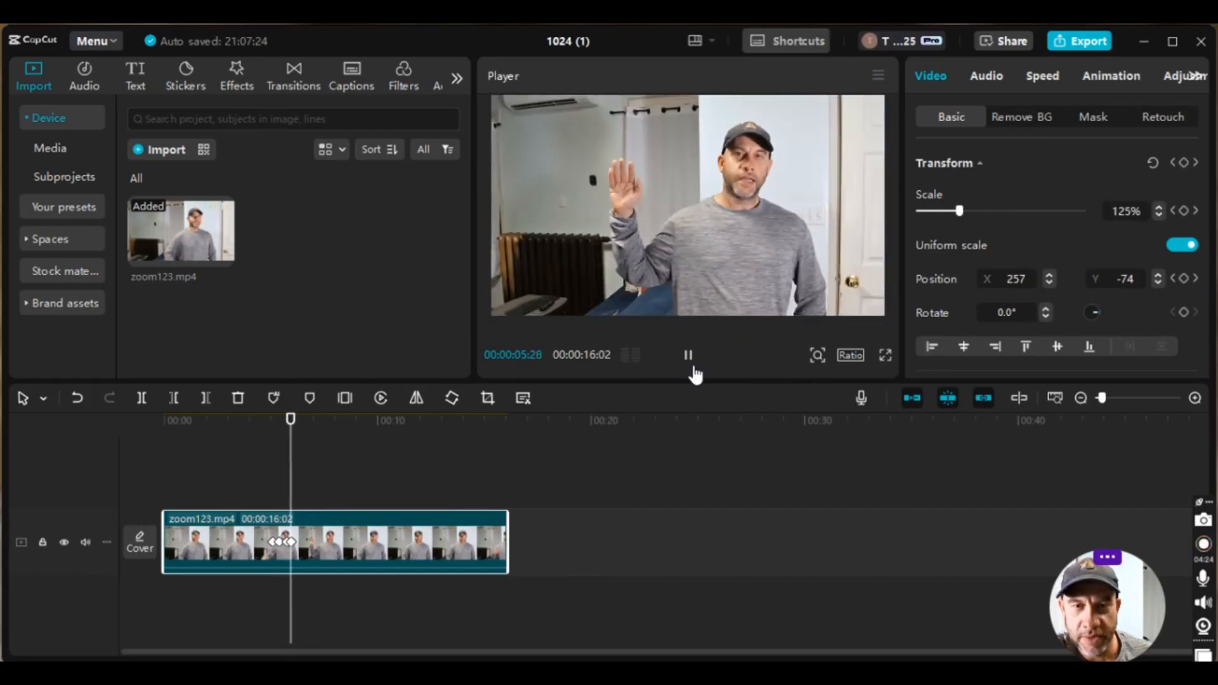
pyautogui.click(1153, 164)
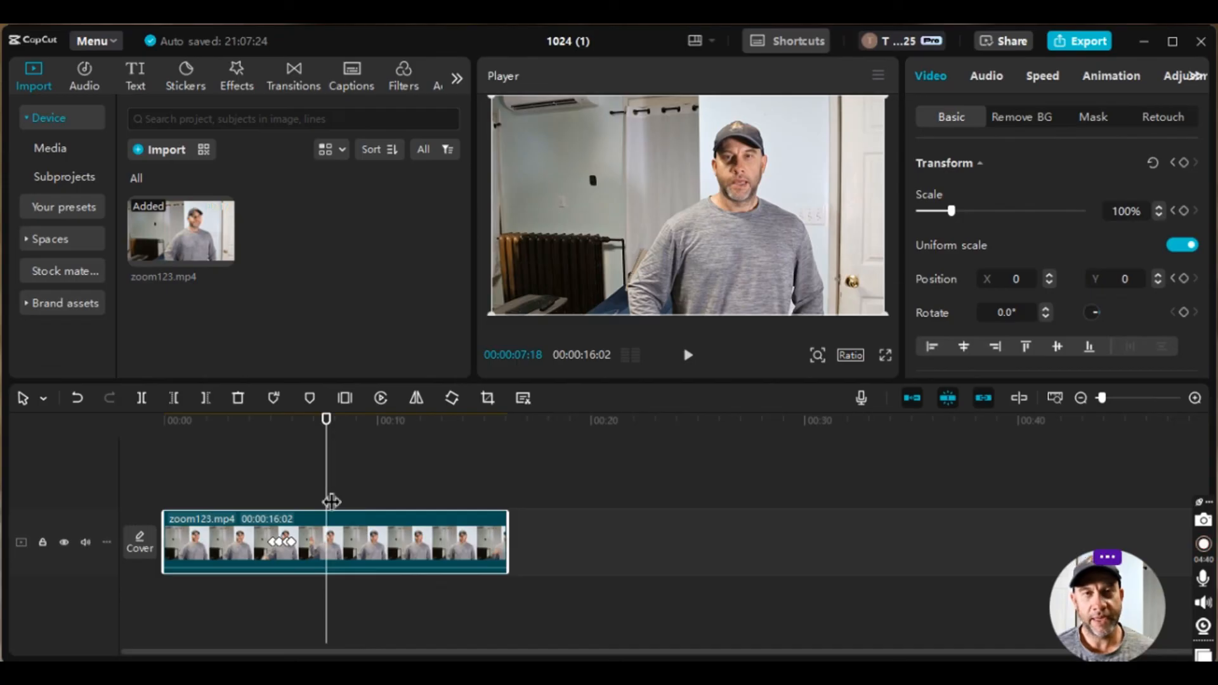
pyautogui.moveTo(683, 193)
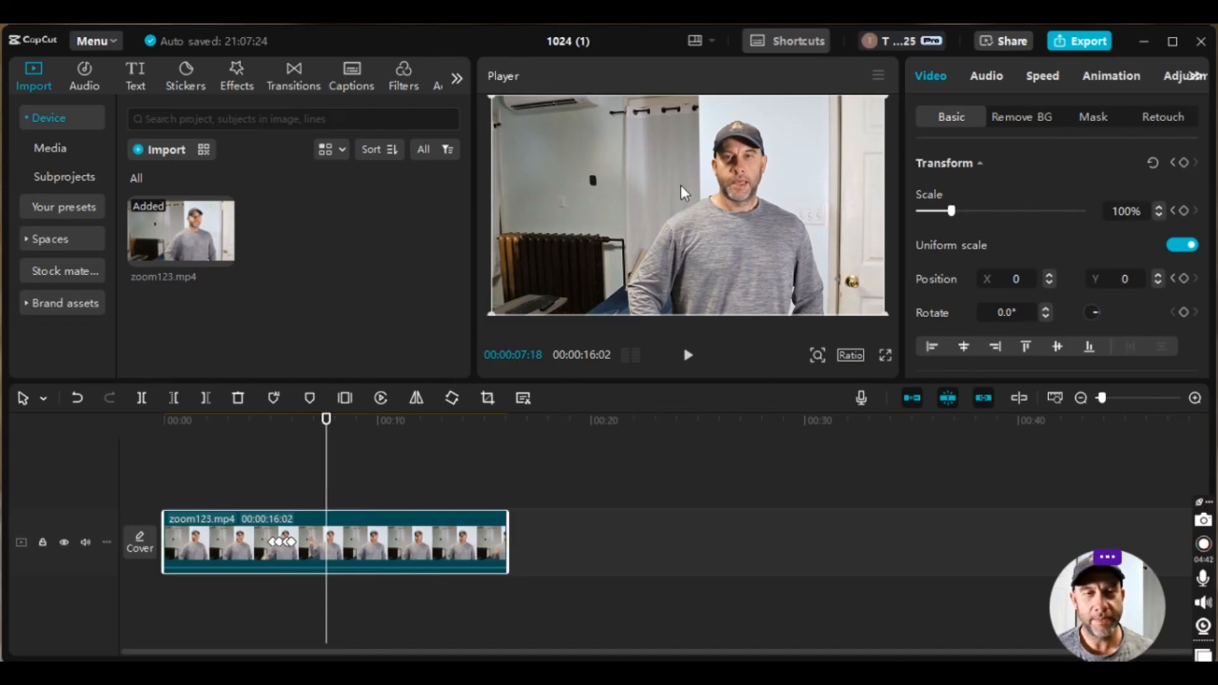
pyautogui.click(1015, 278)
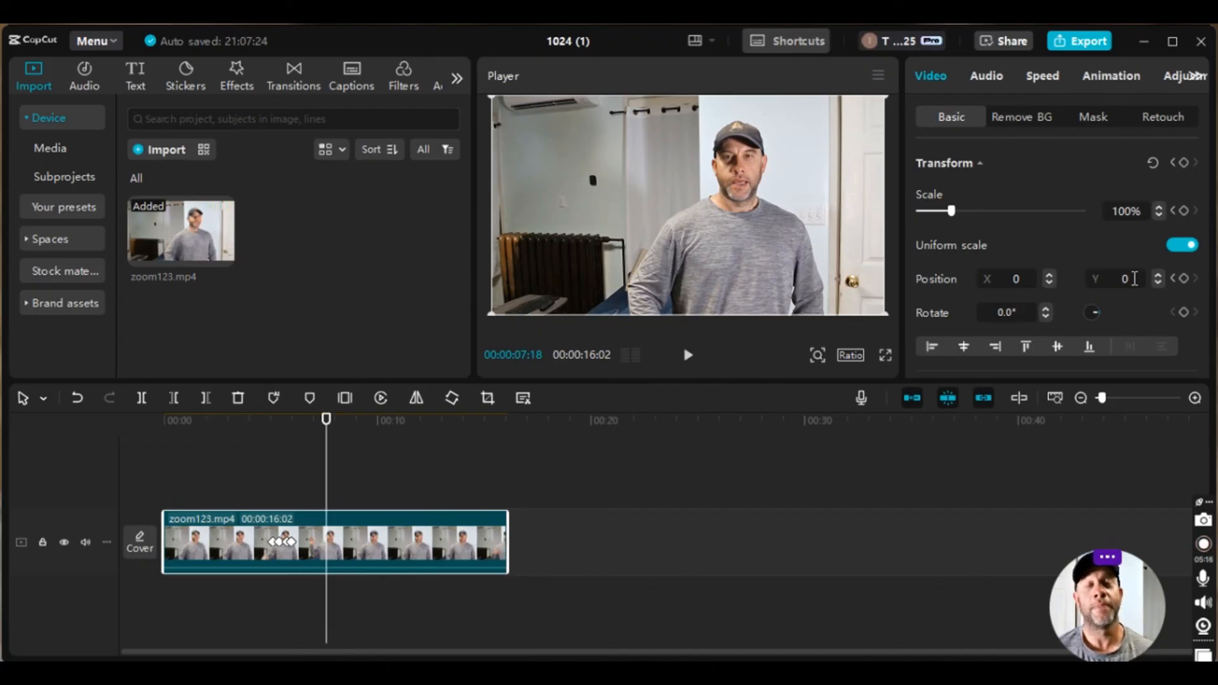
pyautogui.moveTo(1117, 454)
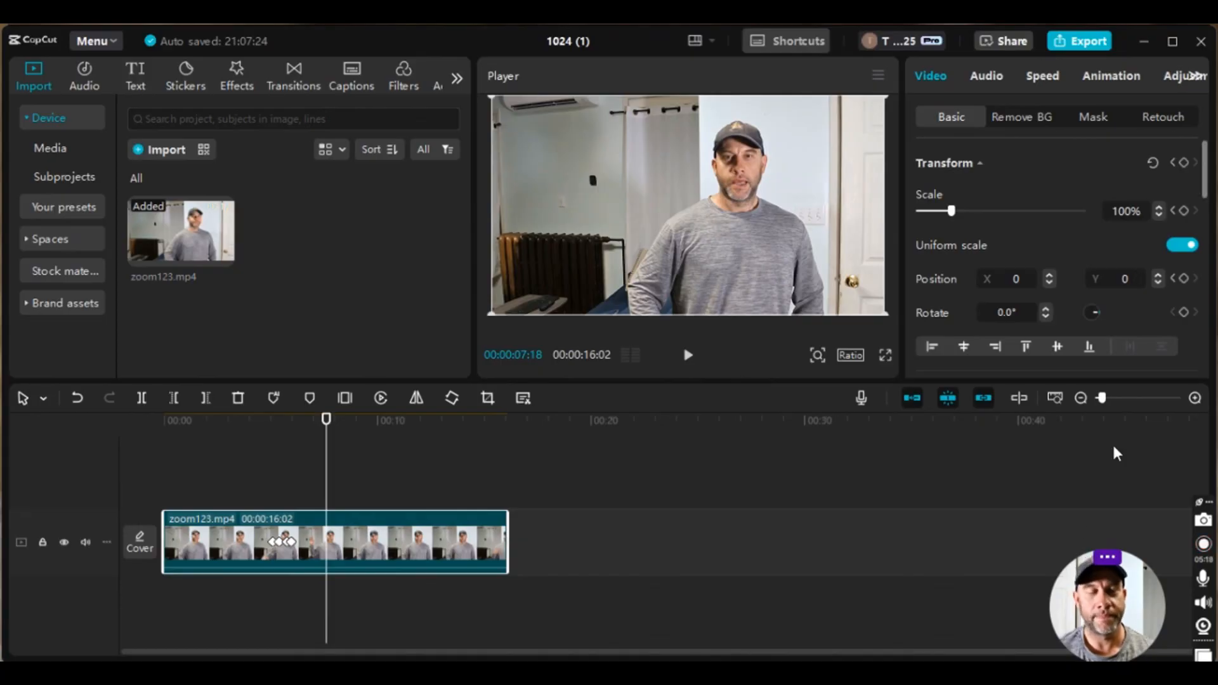